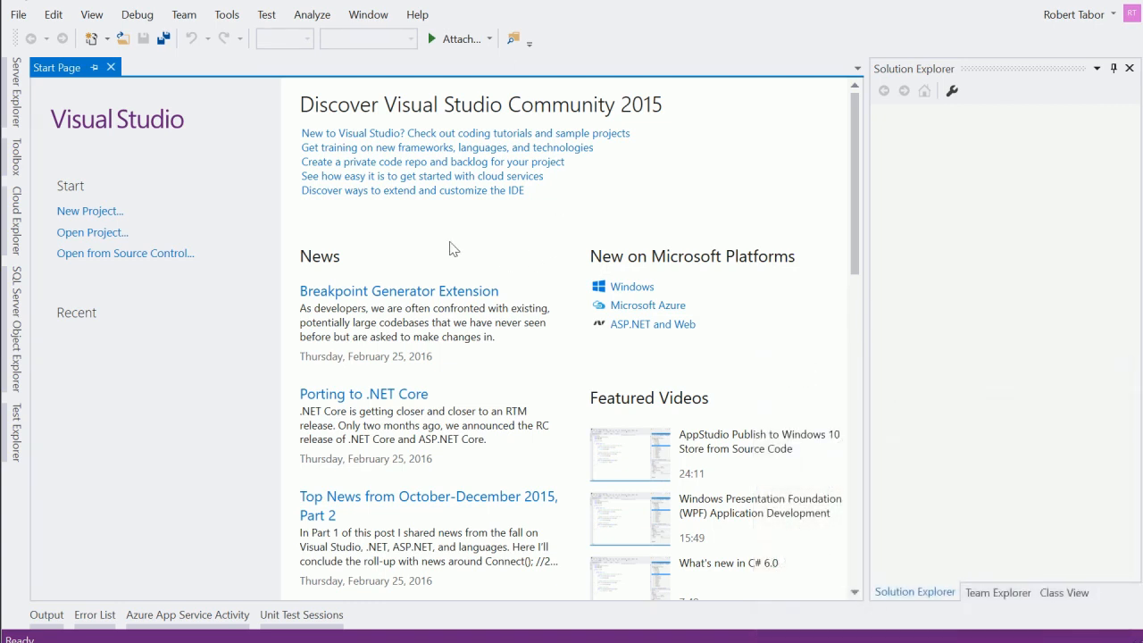
mouse_move(418, 218)
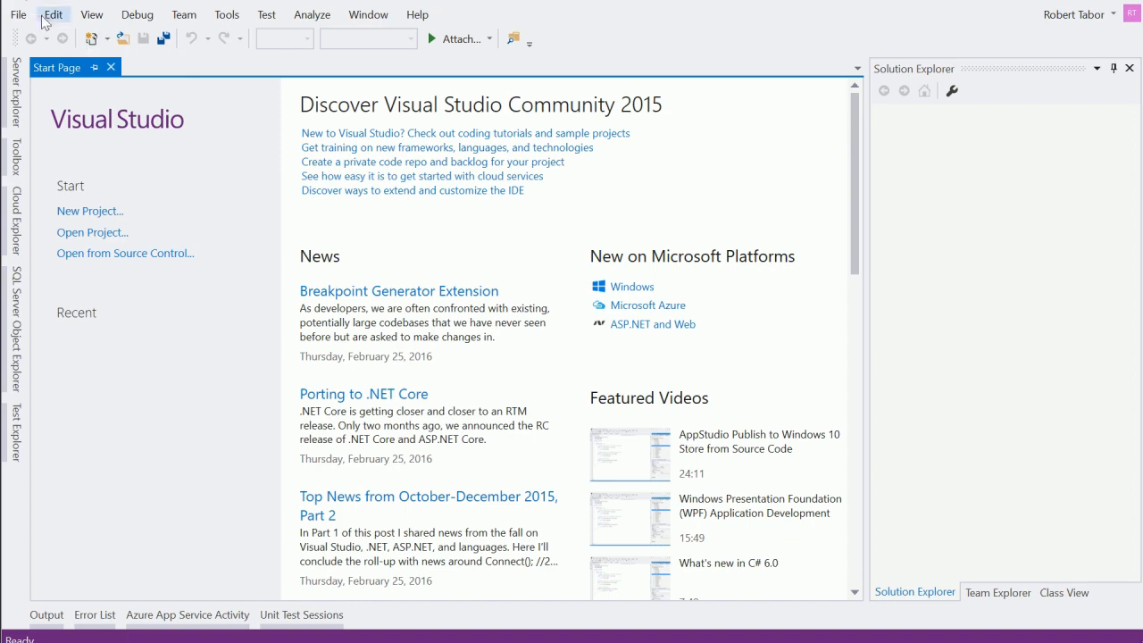
- Start a new project using the Visual C# Console Application template
click(17, 15)
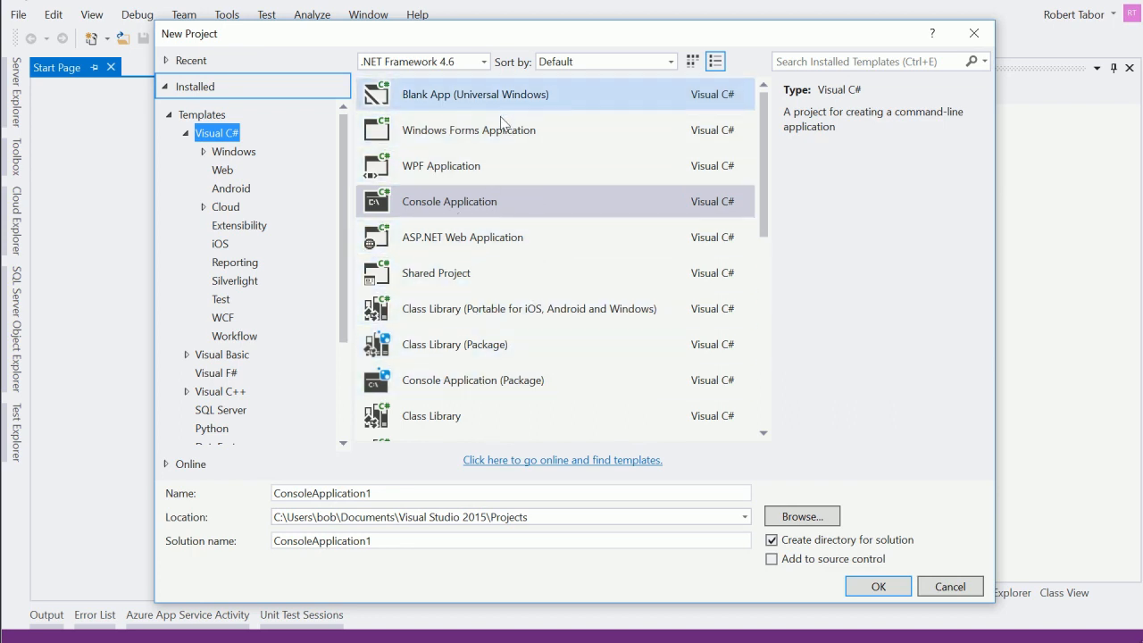
mouse_move(494, 344)
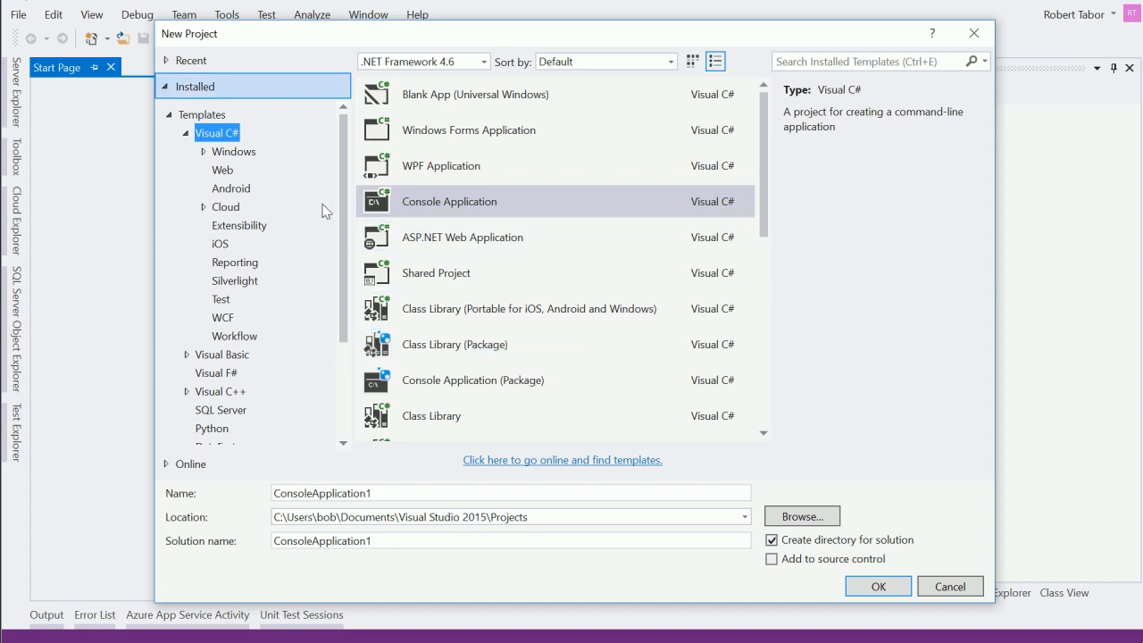
mouse_move(194, 117)
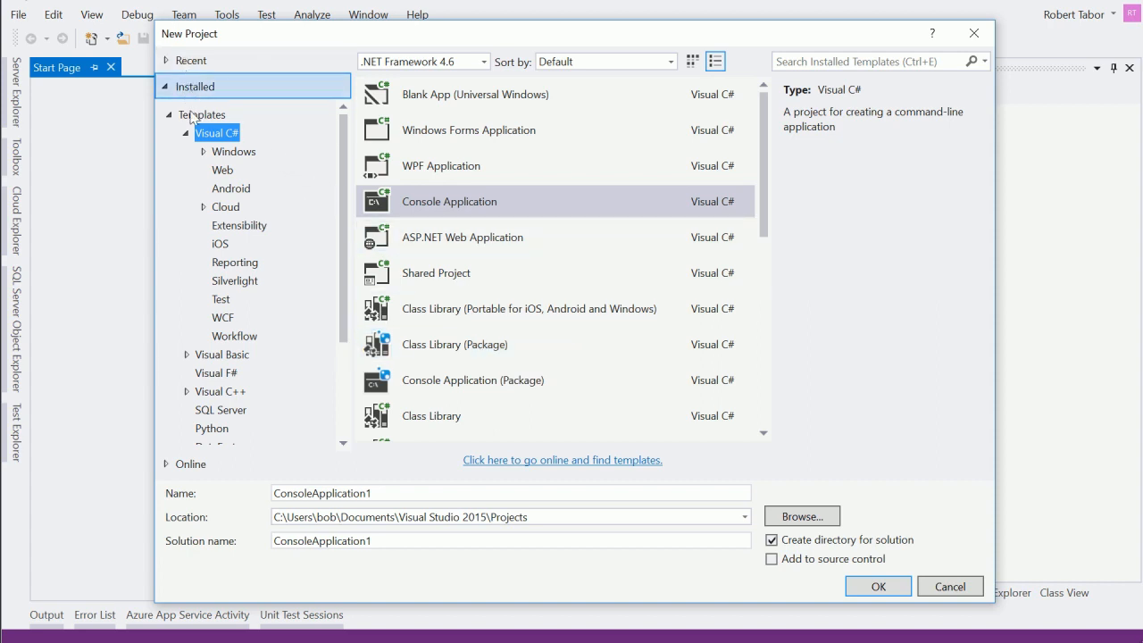
click(476, 94)
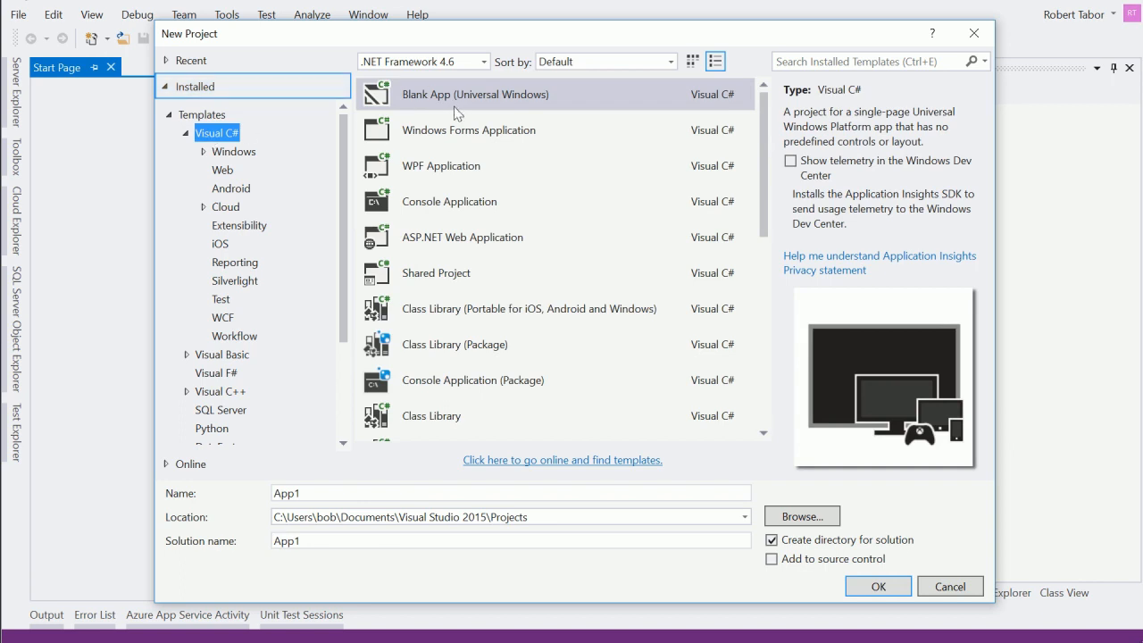
mouse_move(482, 201)
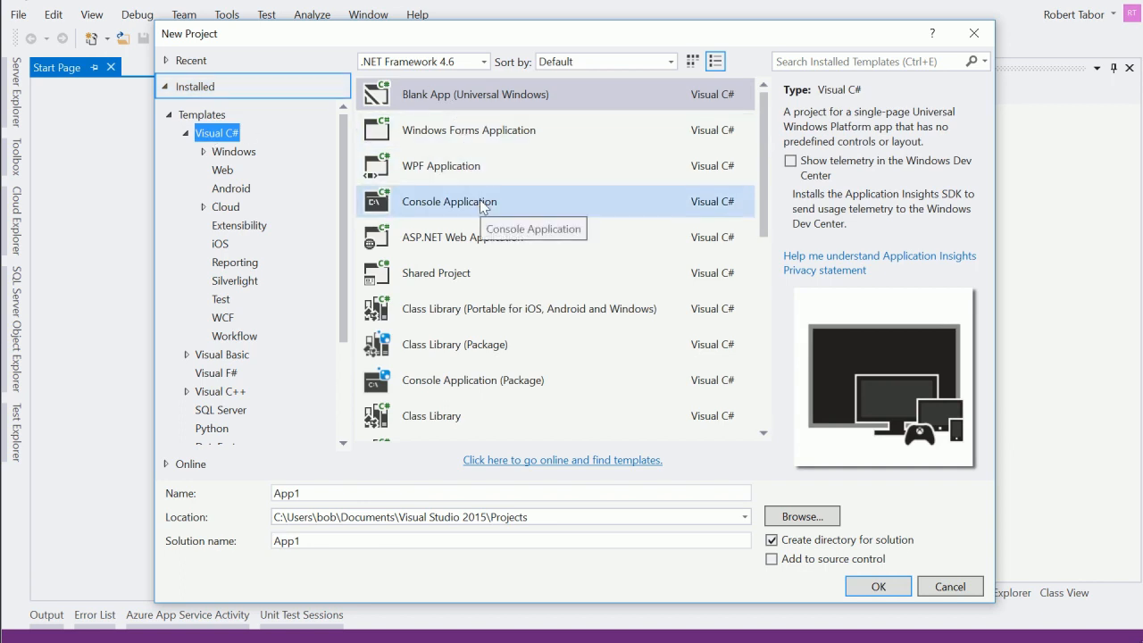
click(449, 201)
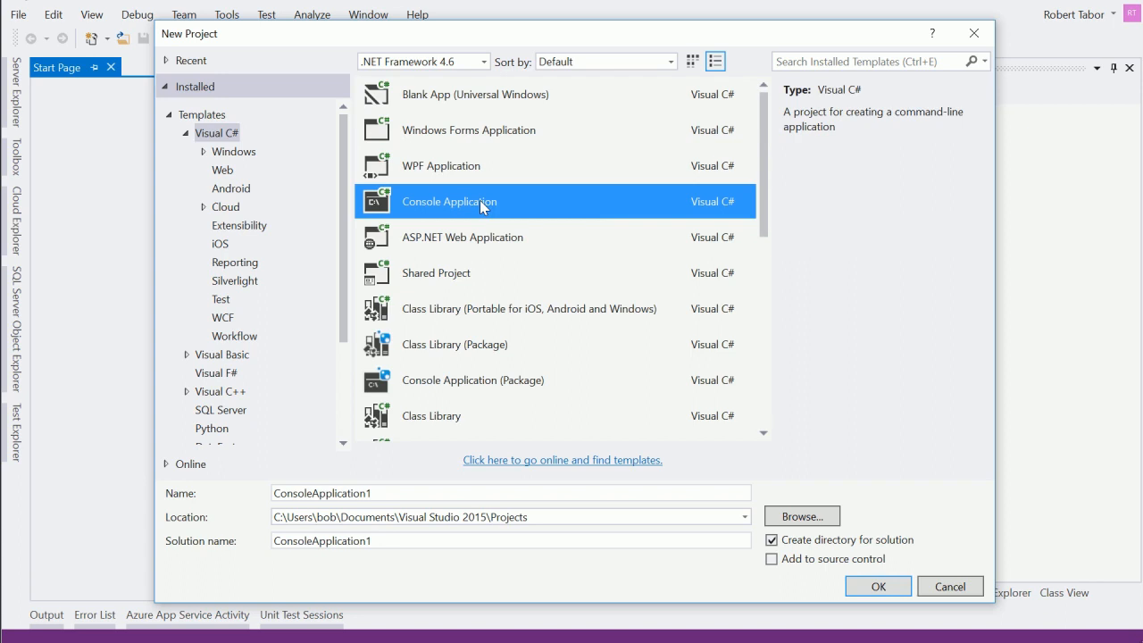
- Name the console project and solution 'HelloWorld' and create it
click(510, 493)
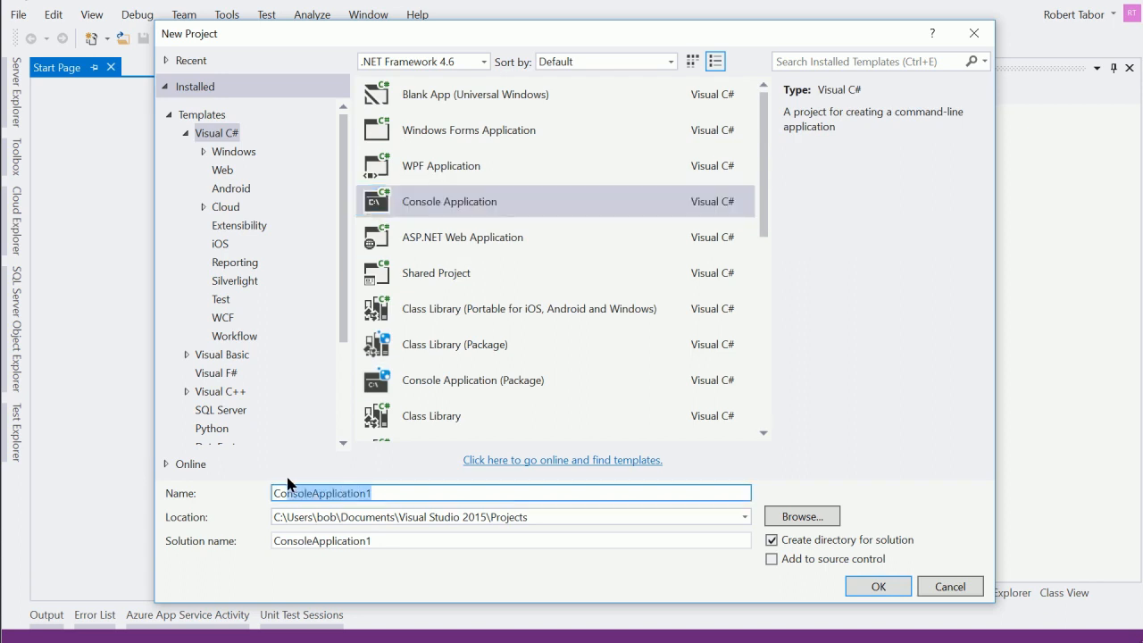
text(H)
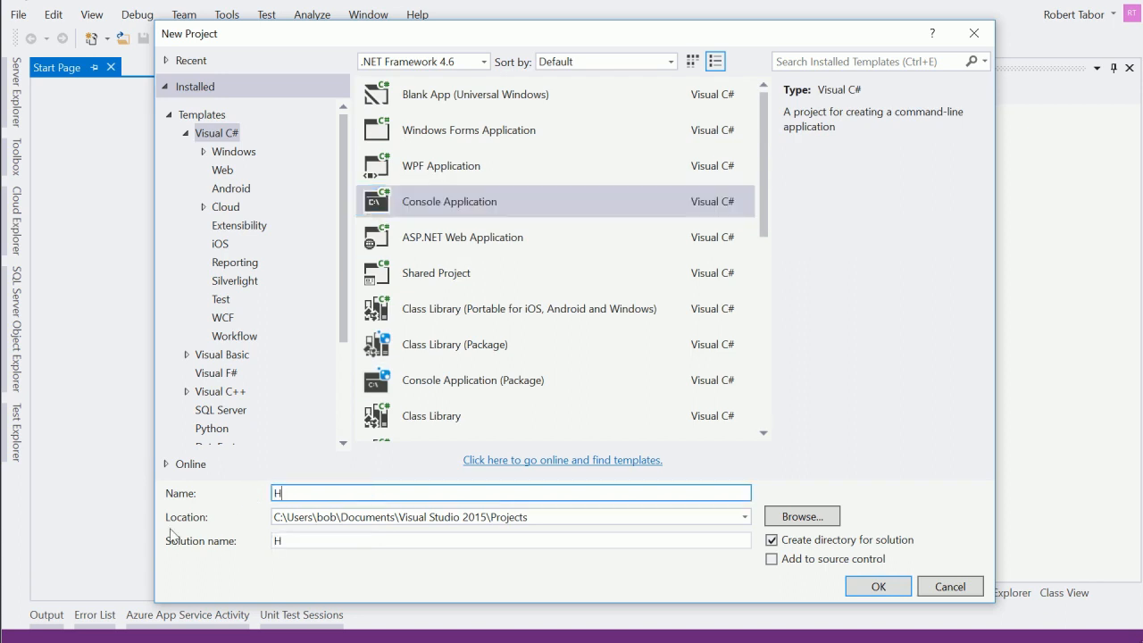
text(elloWorld)
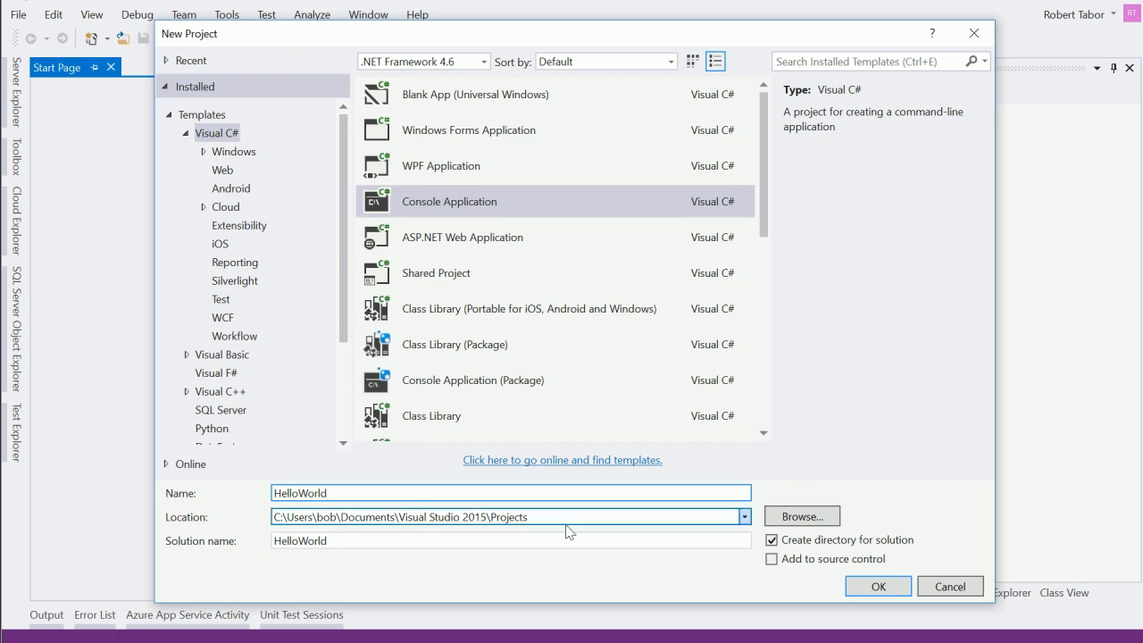
click(877, 587)
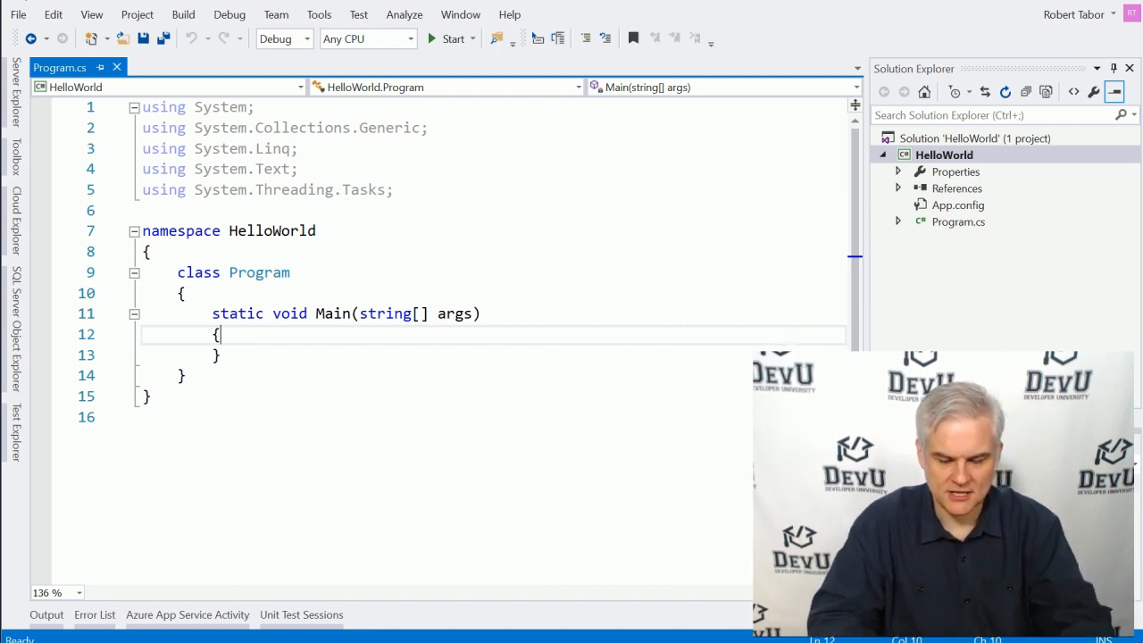
- Add a blank line inside the Main method's braces in Program.cs
key(enter)
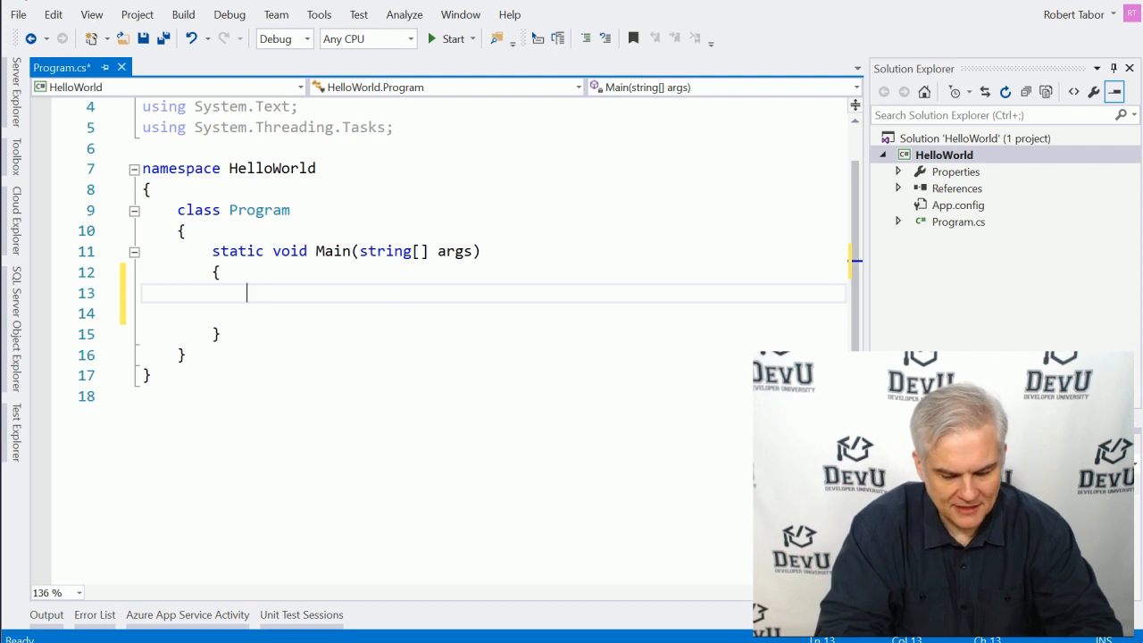
- Type Console.WriteLine inside Main using IntelliSense suggestions
text(Cons)
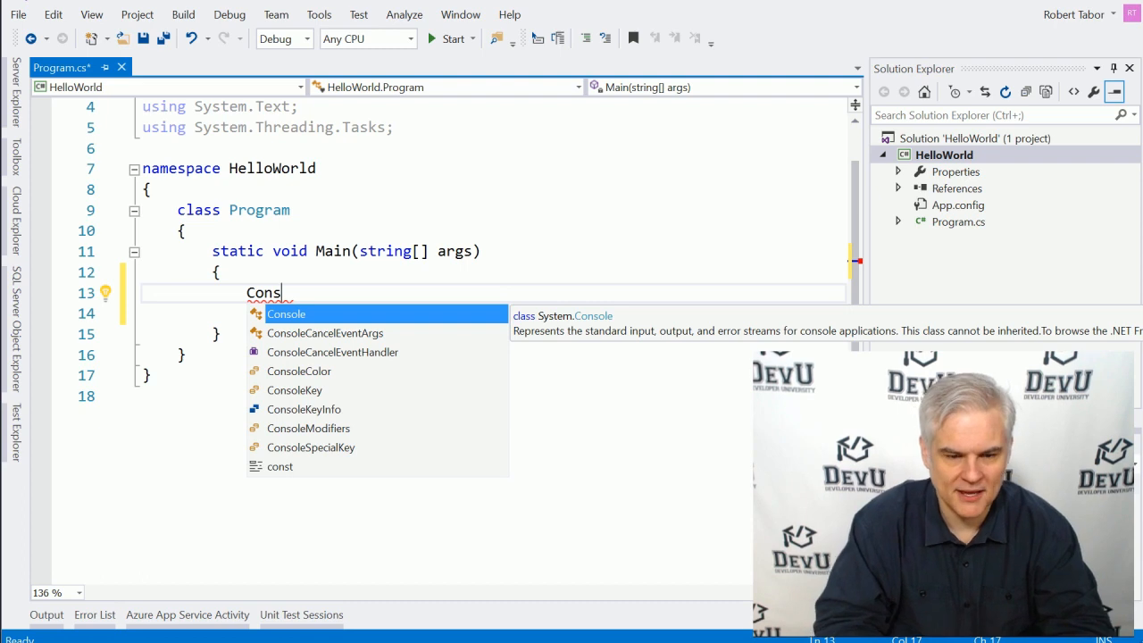
text(ol)
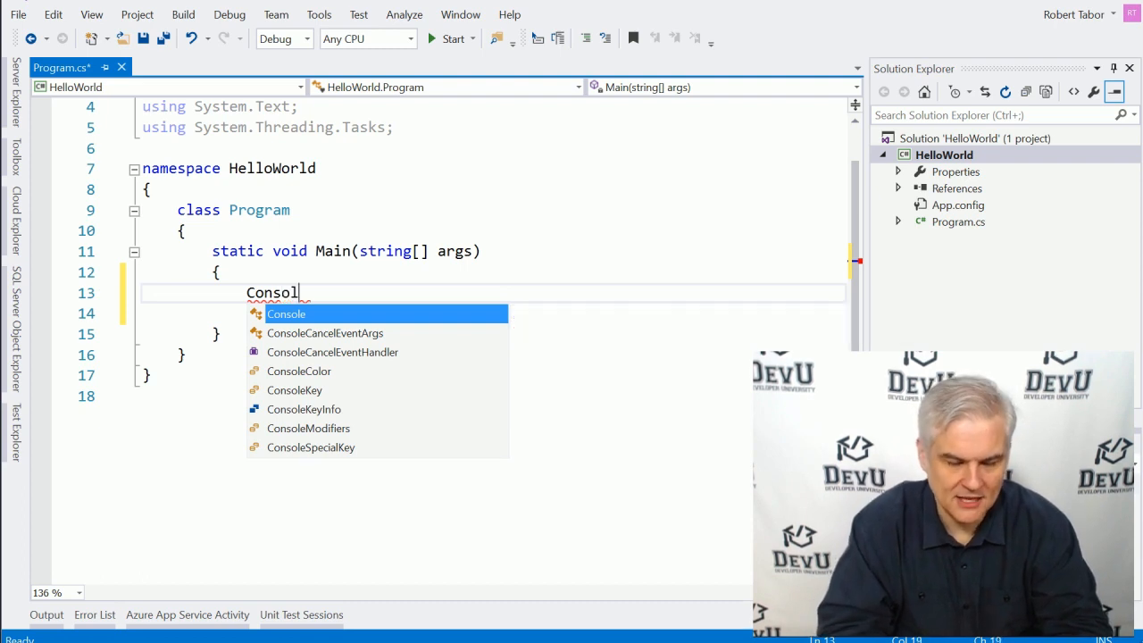
text(e)
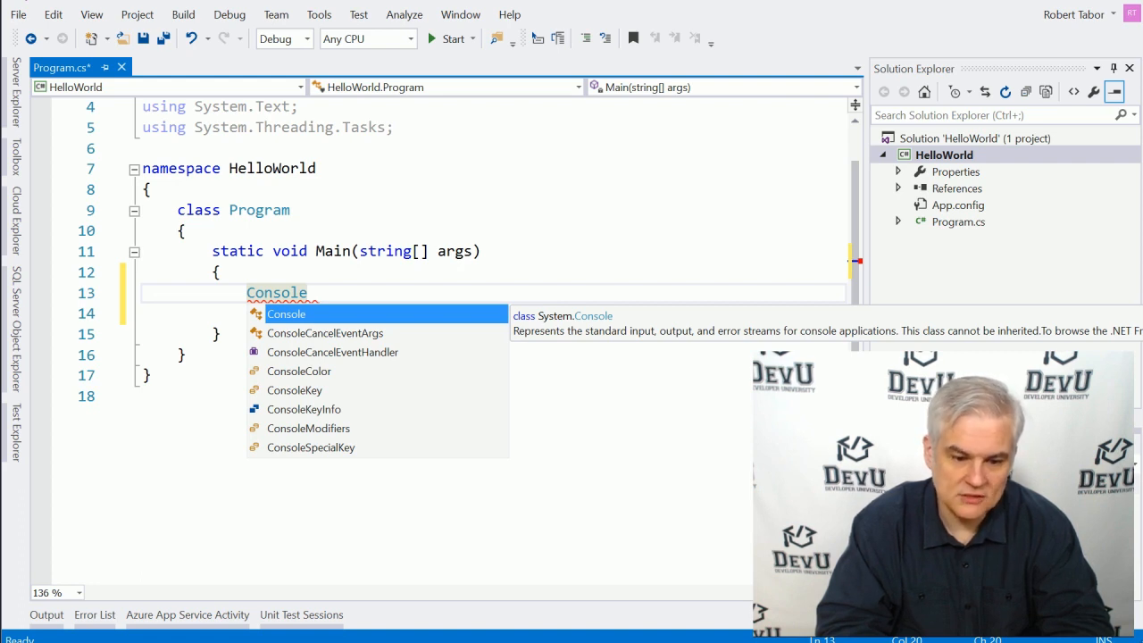
text(.)
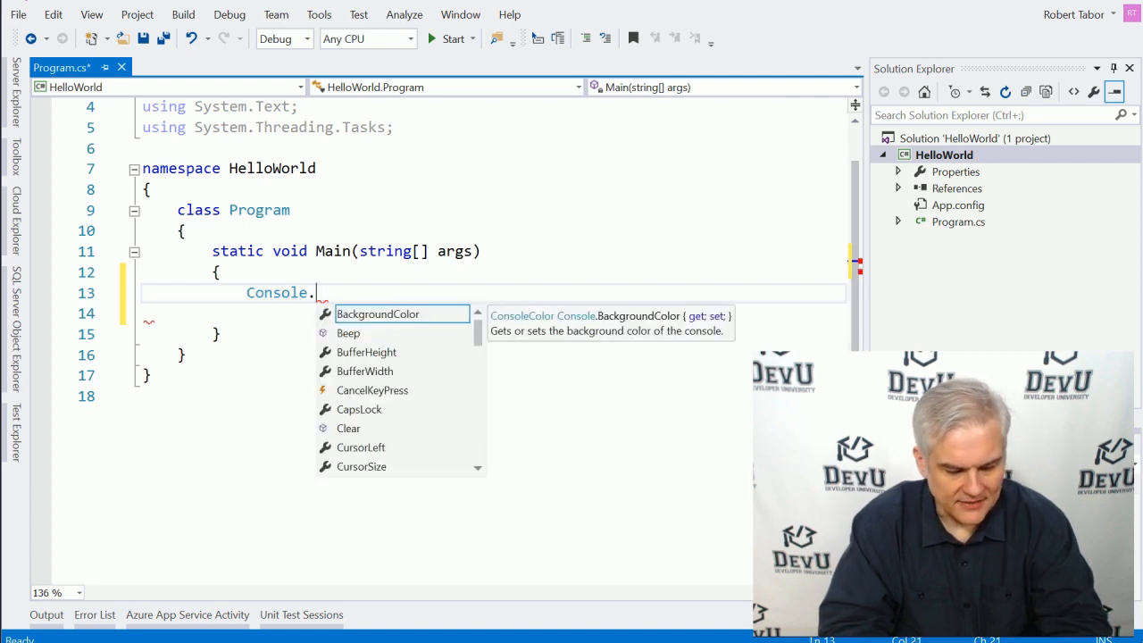
text(Wri)
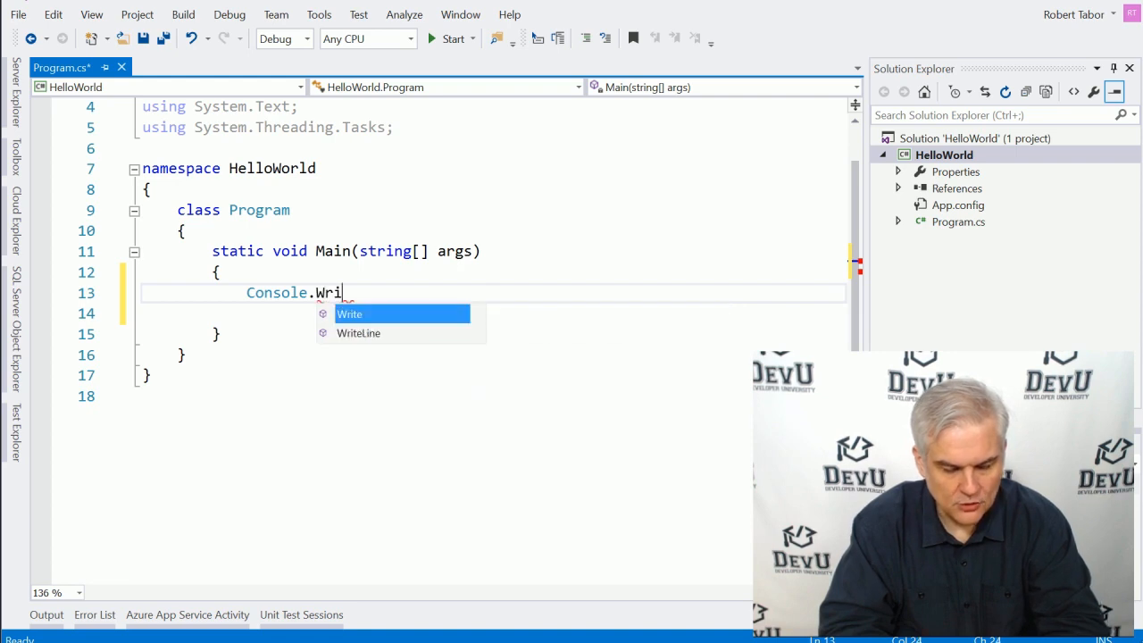
text(te)
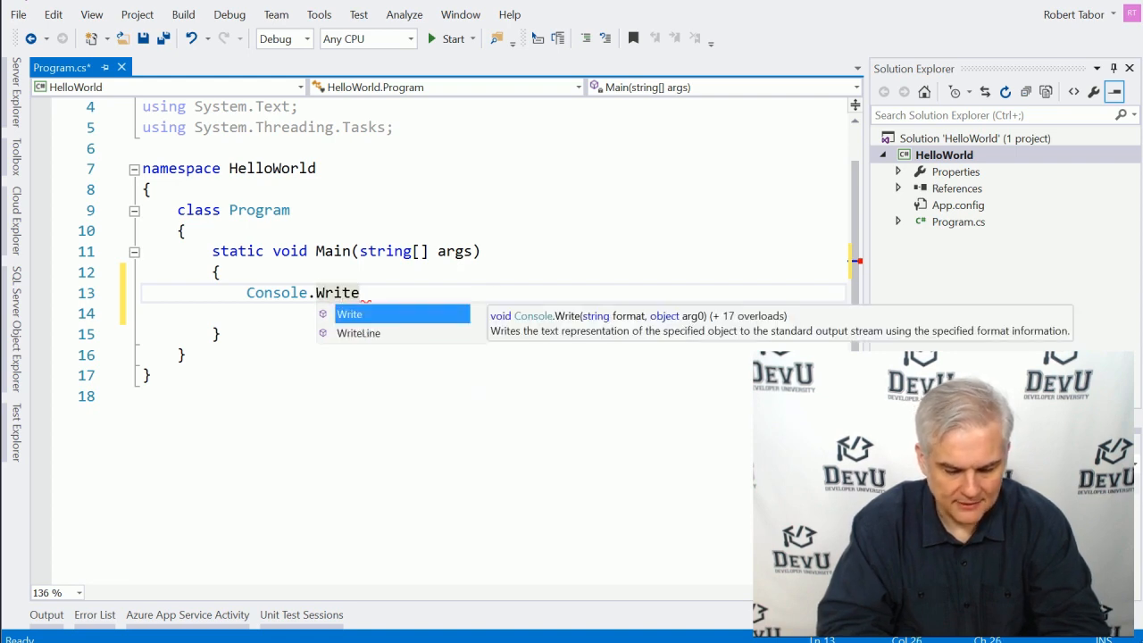
text(Line()
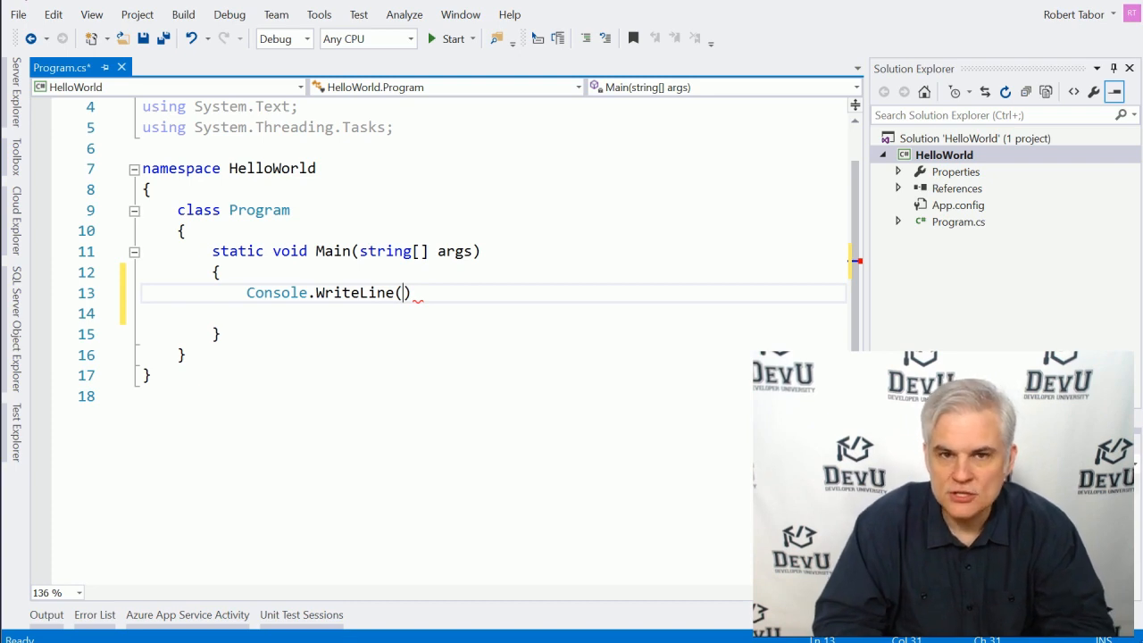
- Pass the string "Hello World" to WriteLine, removing a stray semicolon
text("")
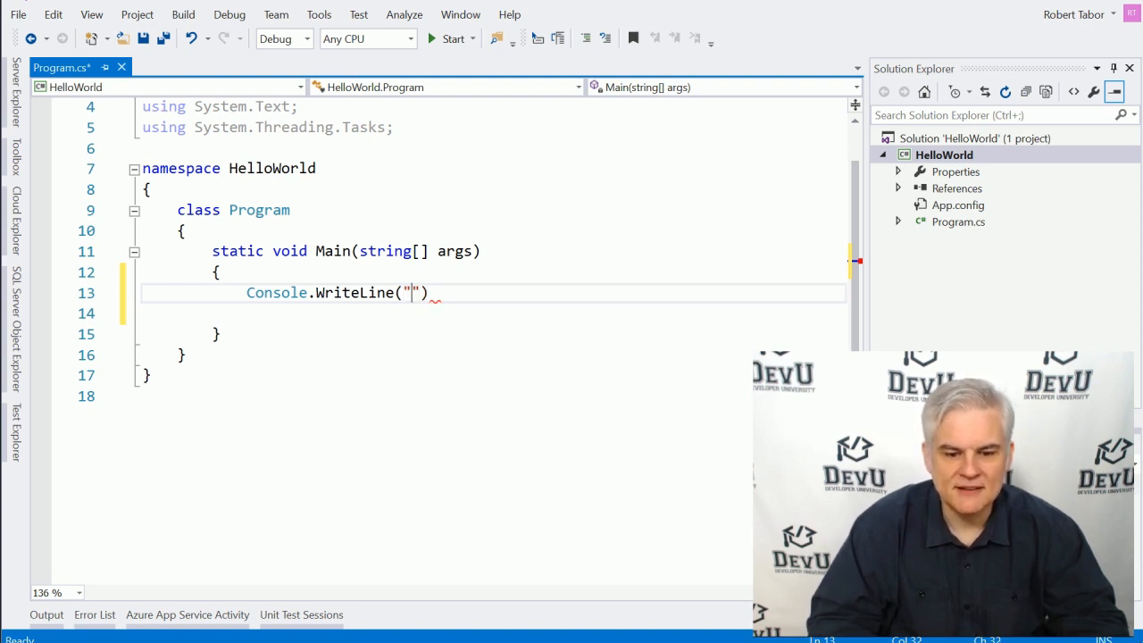
text(H)
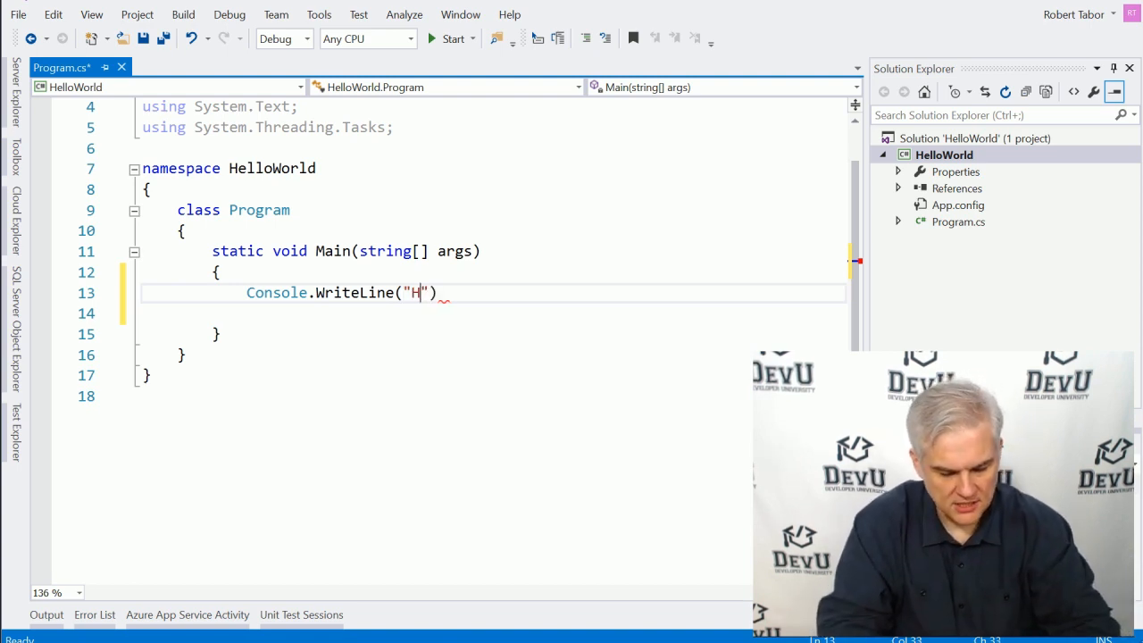
text(ello World)
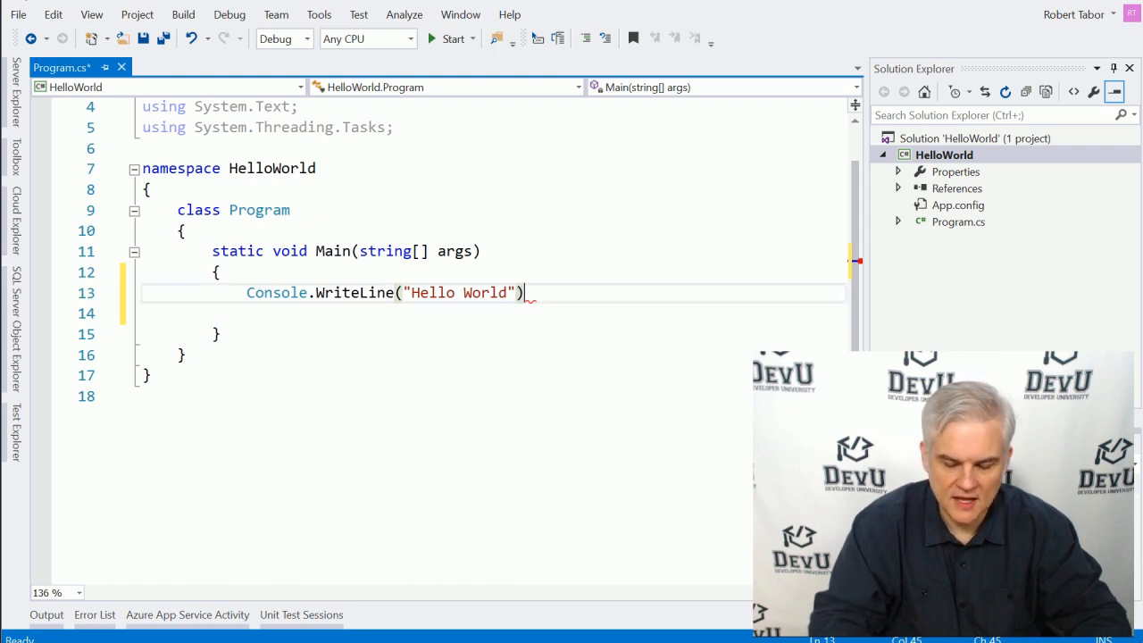
text(;)
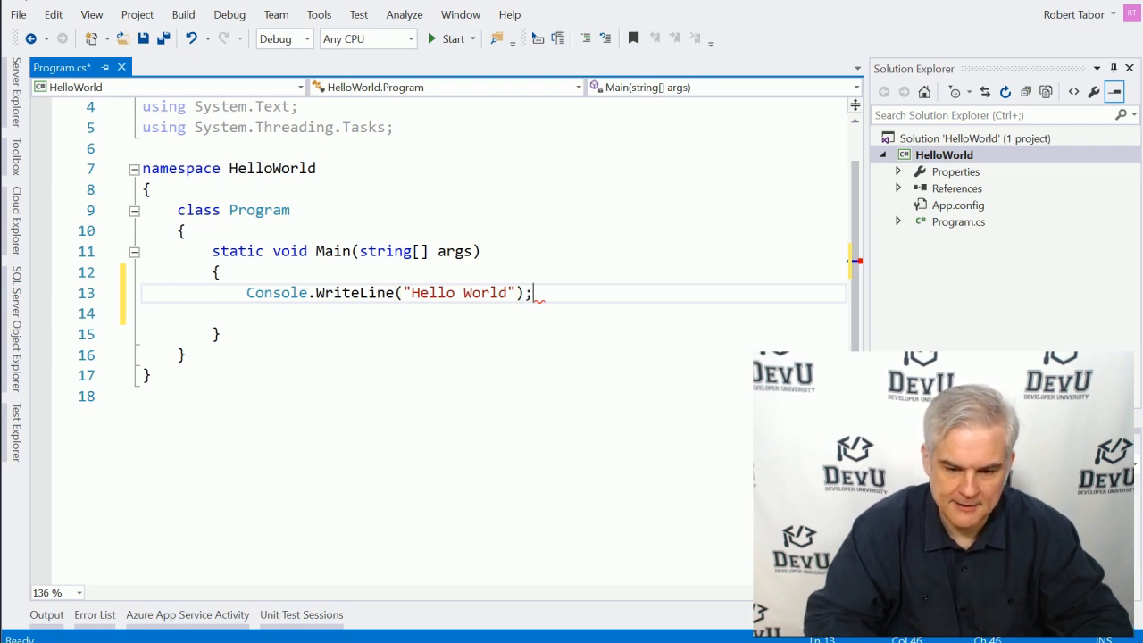
key(Backspace)
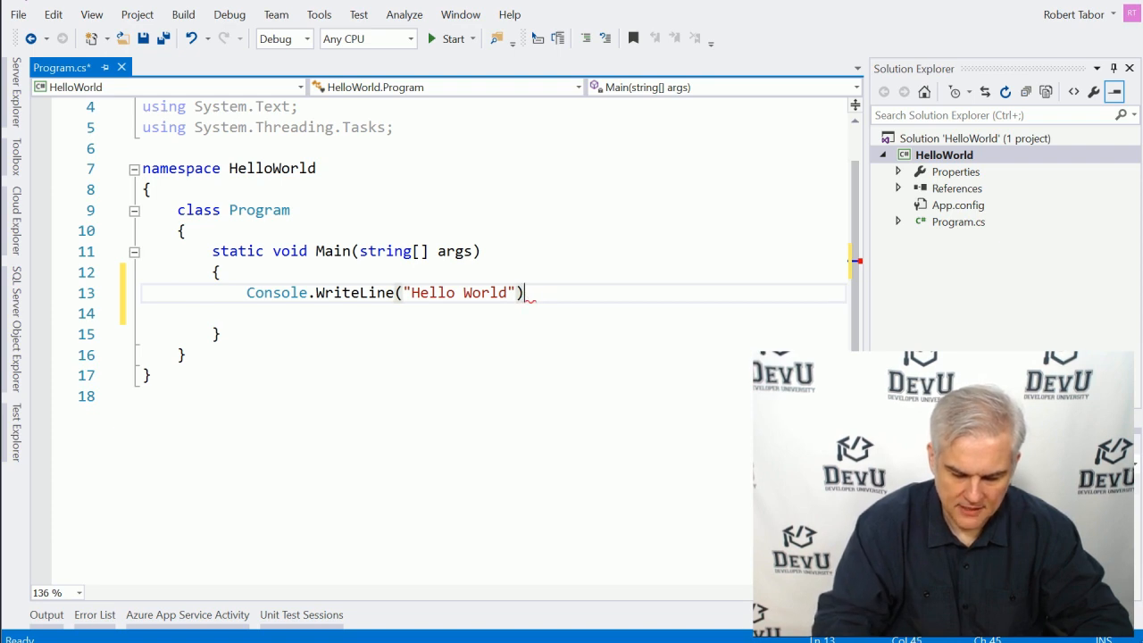
- End the WriteLine statement and add Console.ReadLine(); on the next line
text(;)
click(494, 314)
text(C)
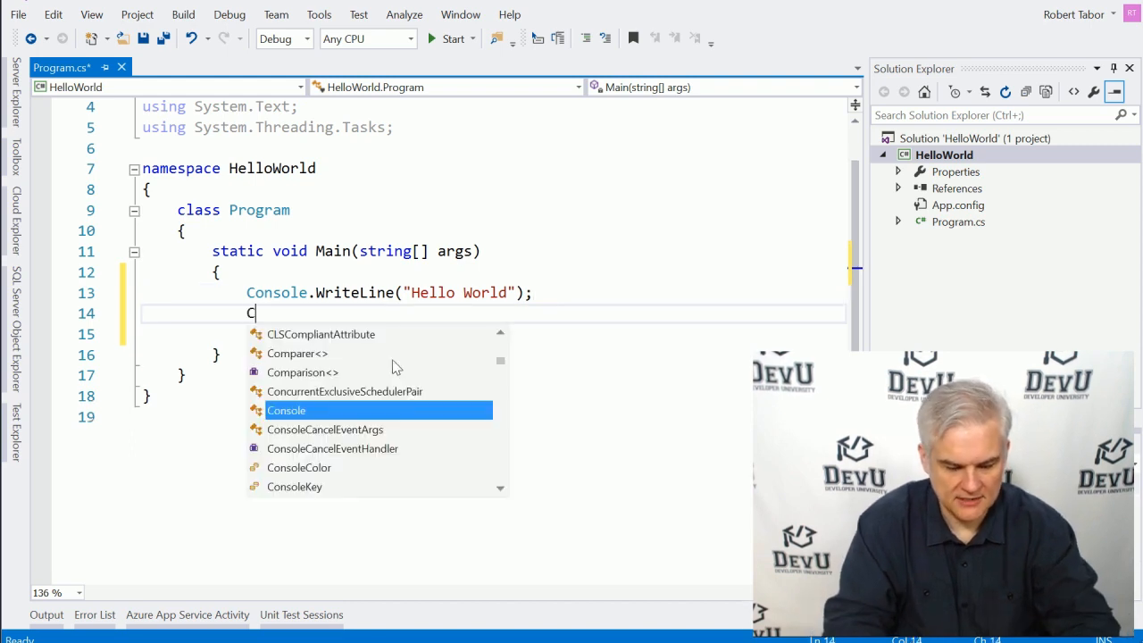
text(onsole.R)
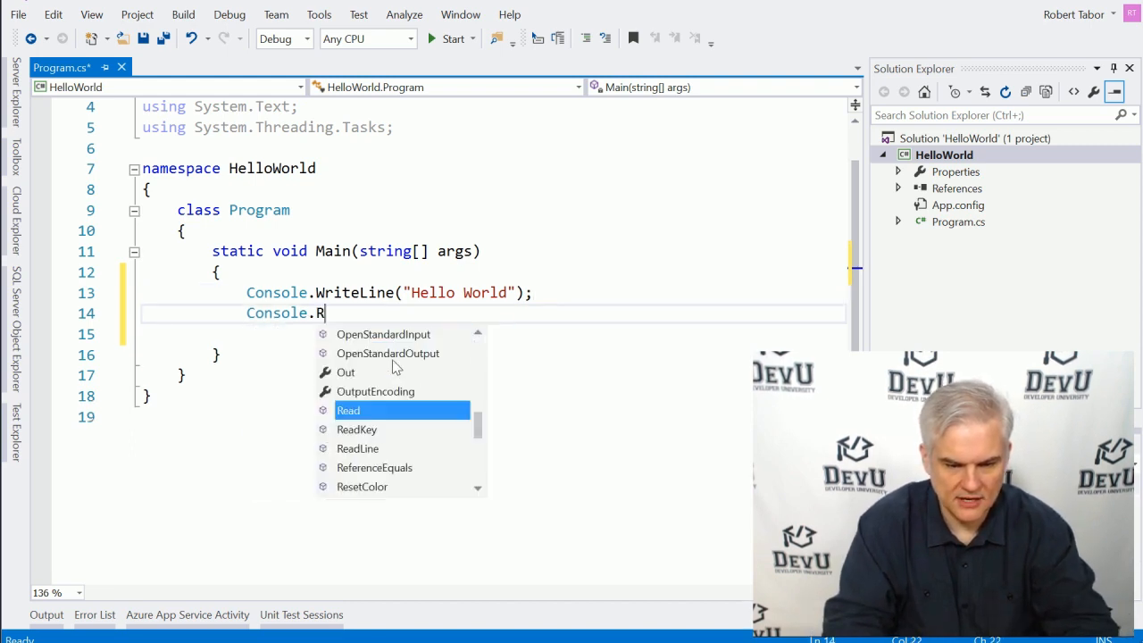
text(eadLin)
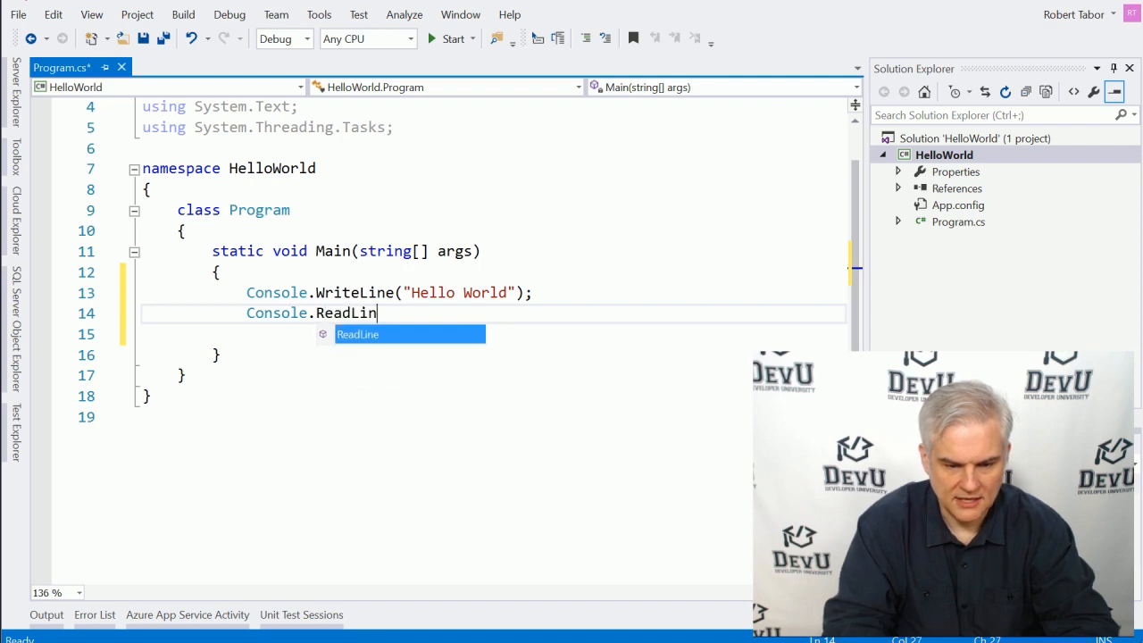
text(e)
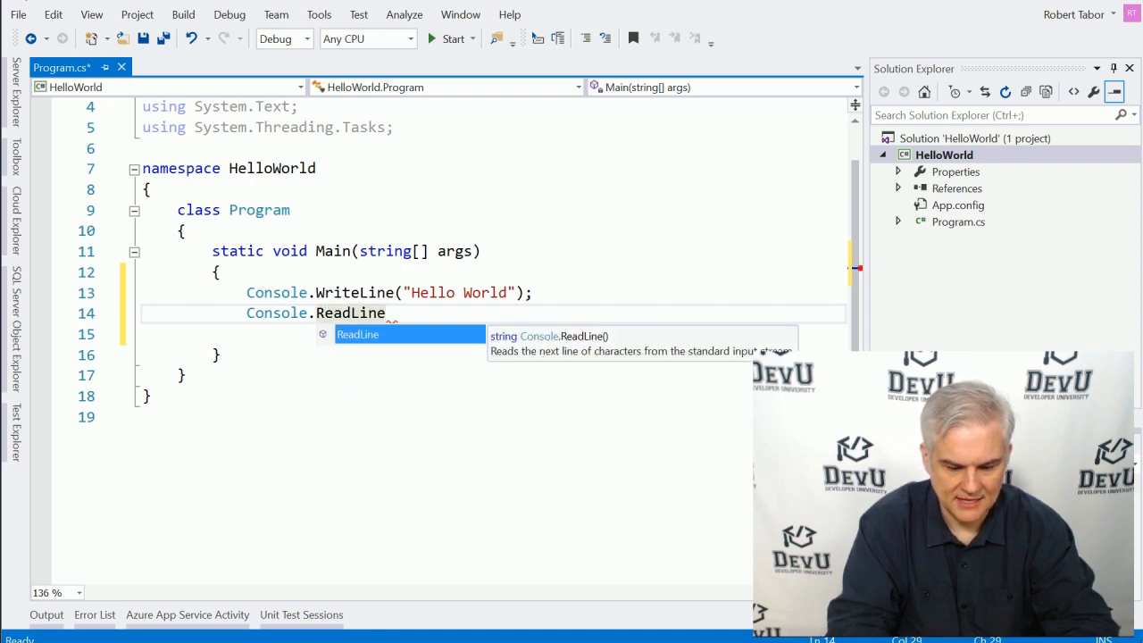
text(())
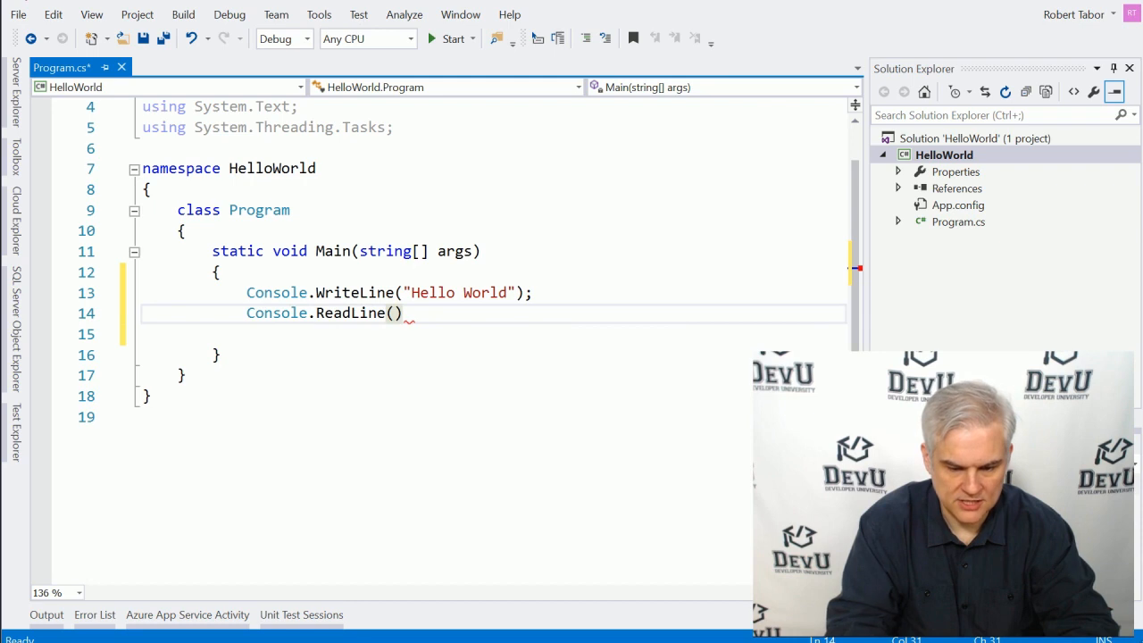
text(;)
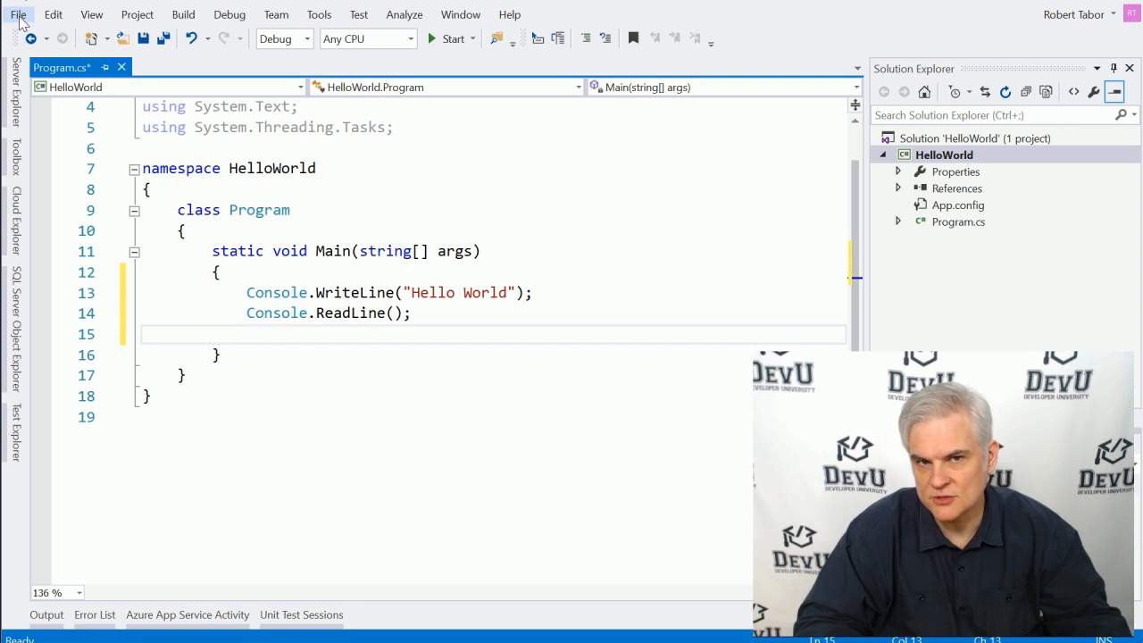
- Save Program.cs from the File menu
click(17, 15)
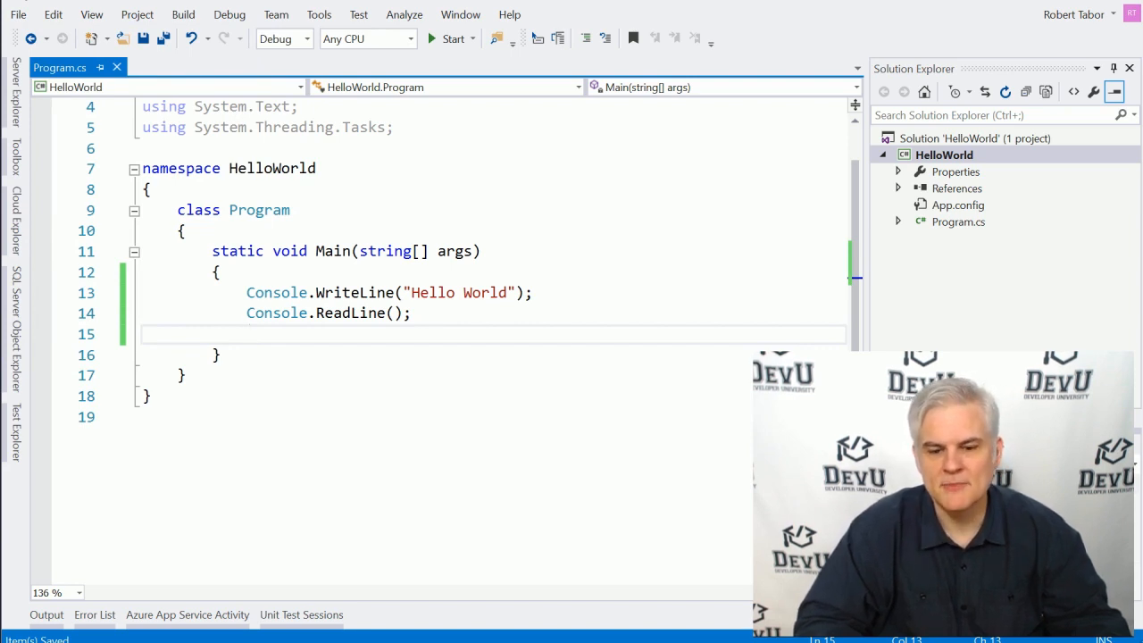
mouse_move(446, 73)
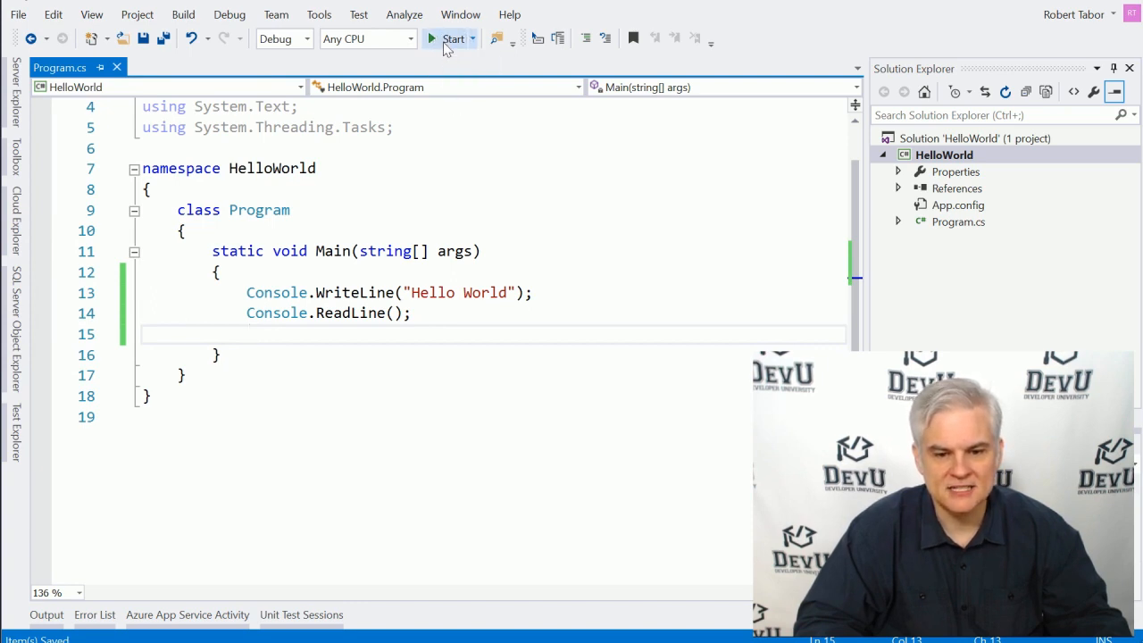
mouse_move(453, 38)
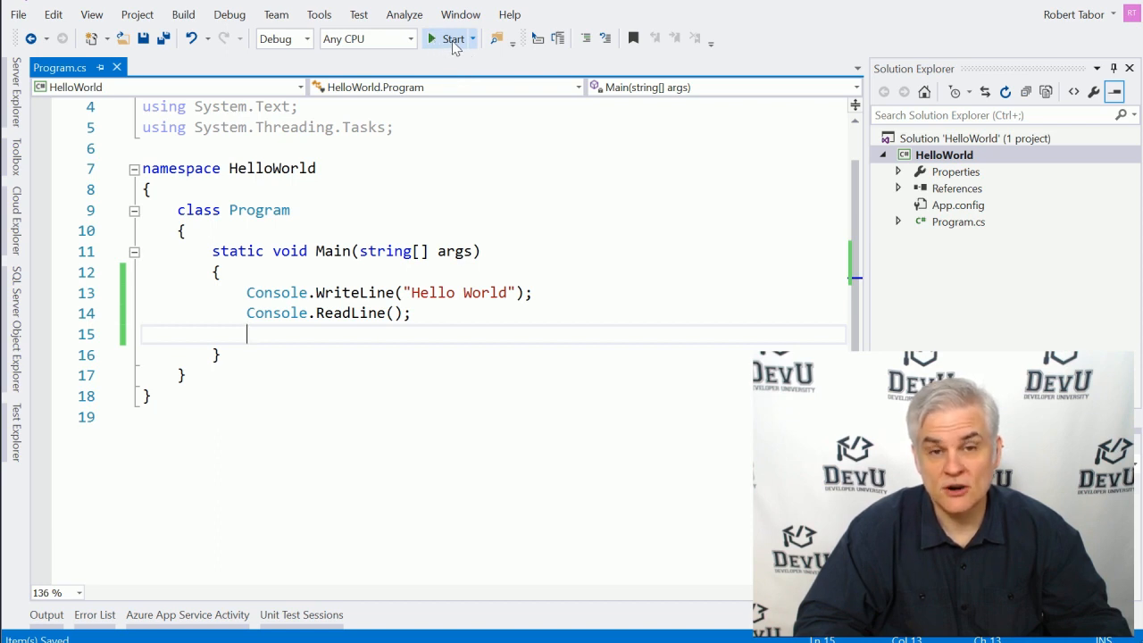
mouse_move(540, 38)
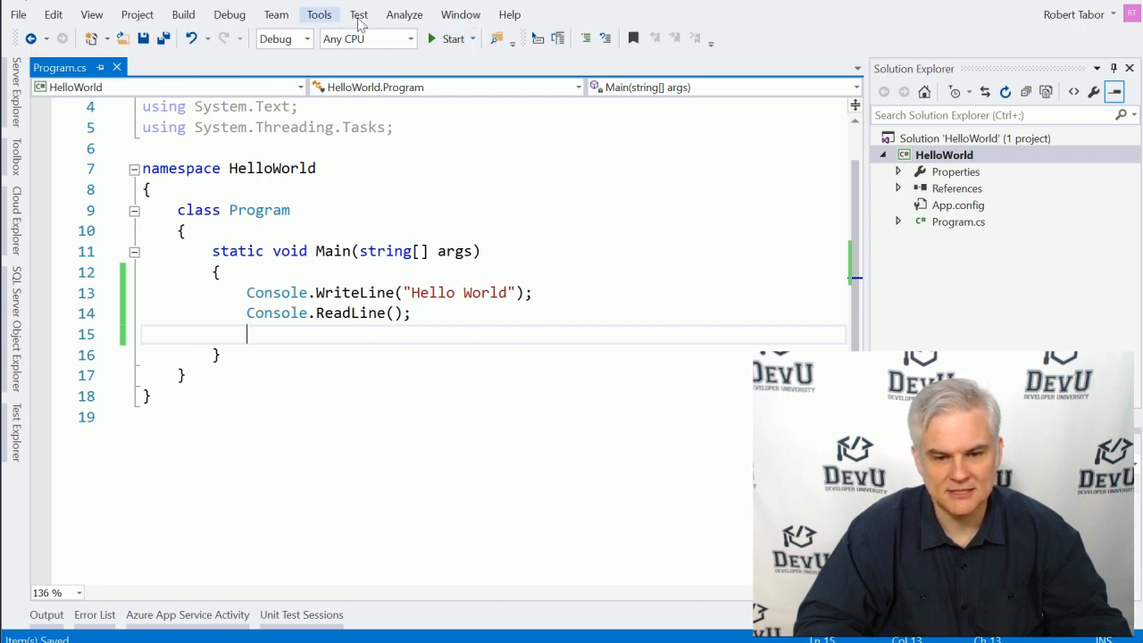
- Run HelloWorld with Start Debugging from the Debug menu
click(230, 14)
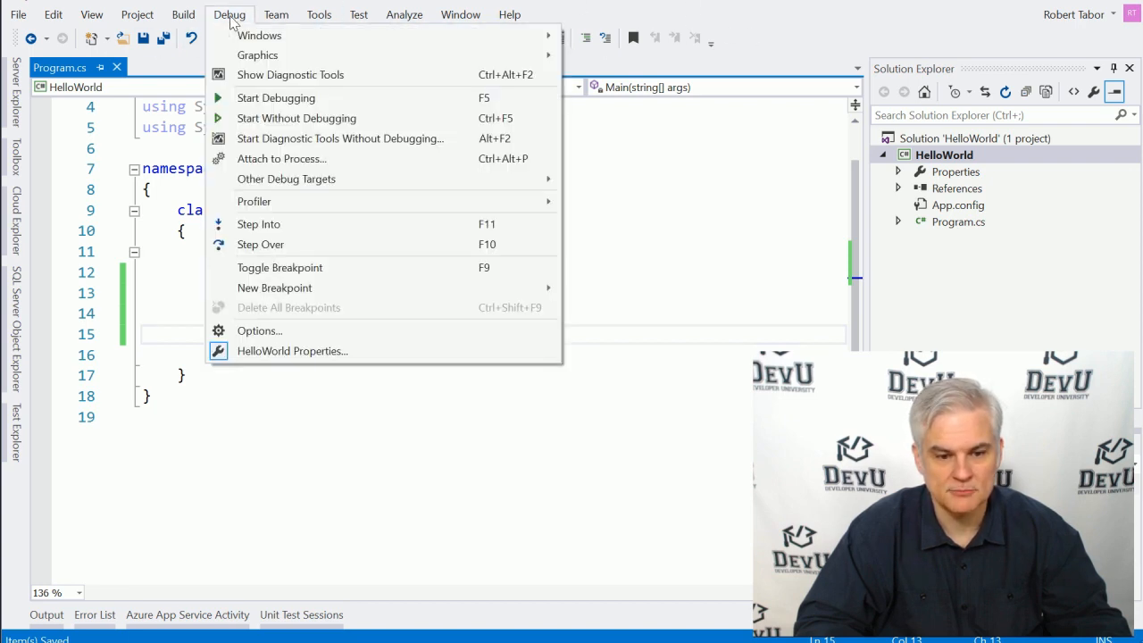
mouse_move(276, 97)
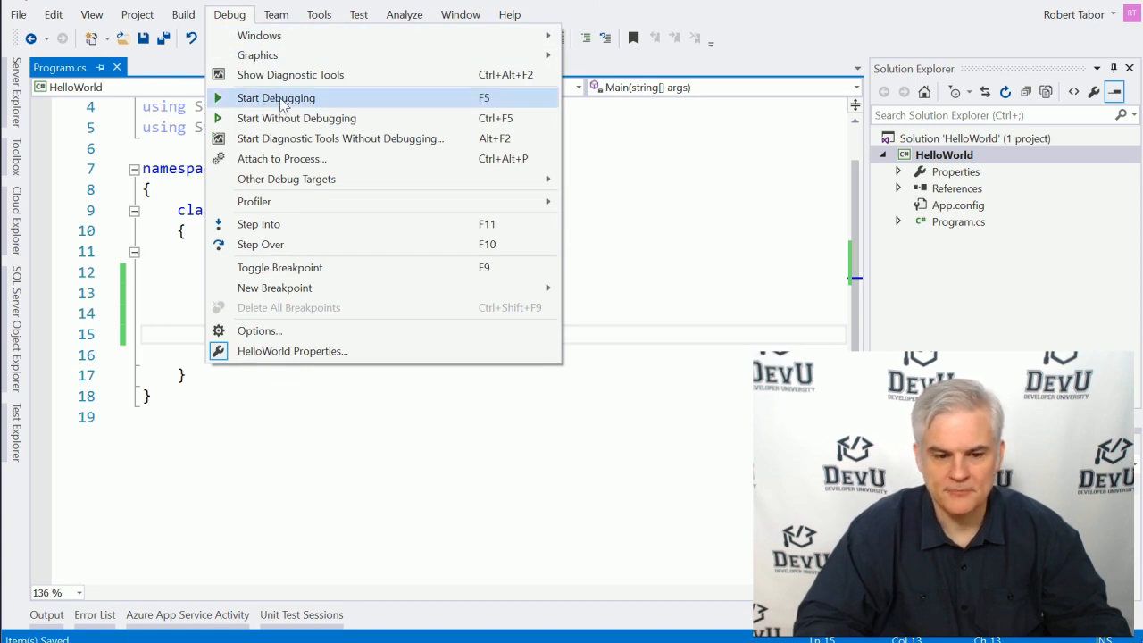
click(276, 97)
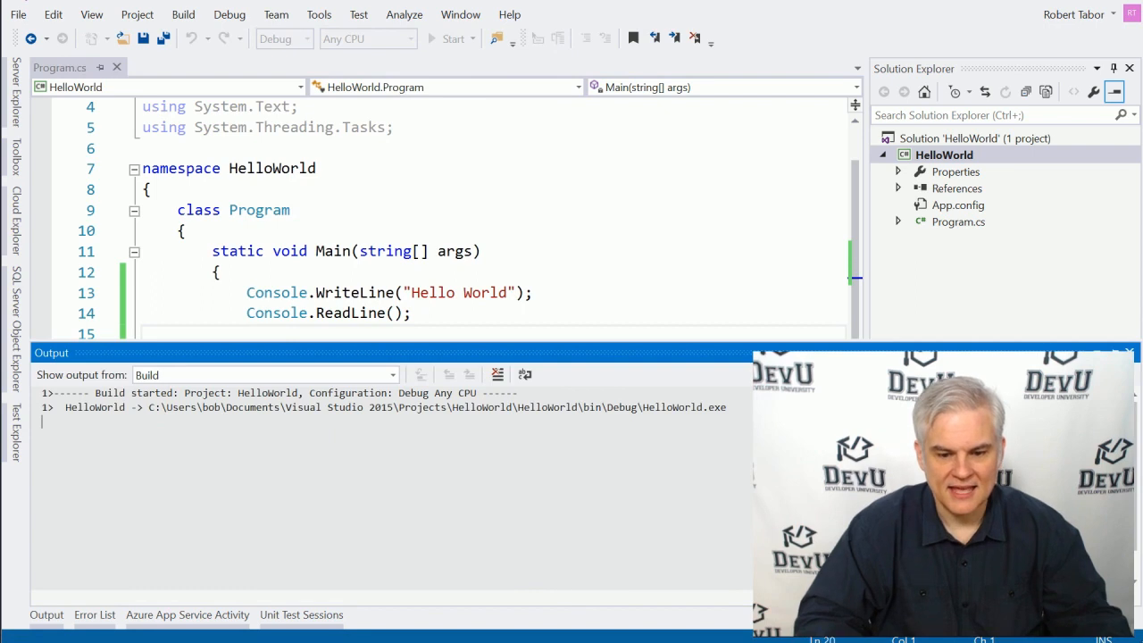
click(452, 38)
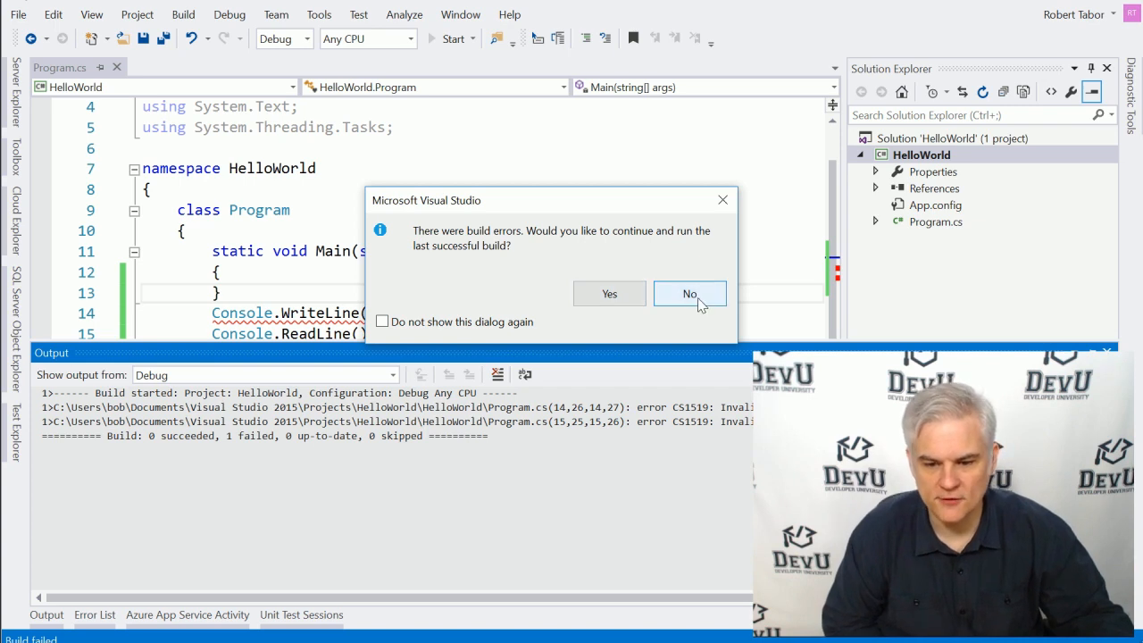
- Answer No to running the last successful build after build errors
click(689, 294)
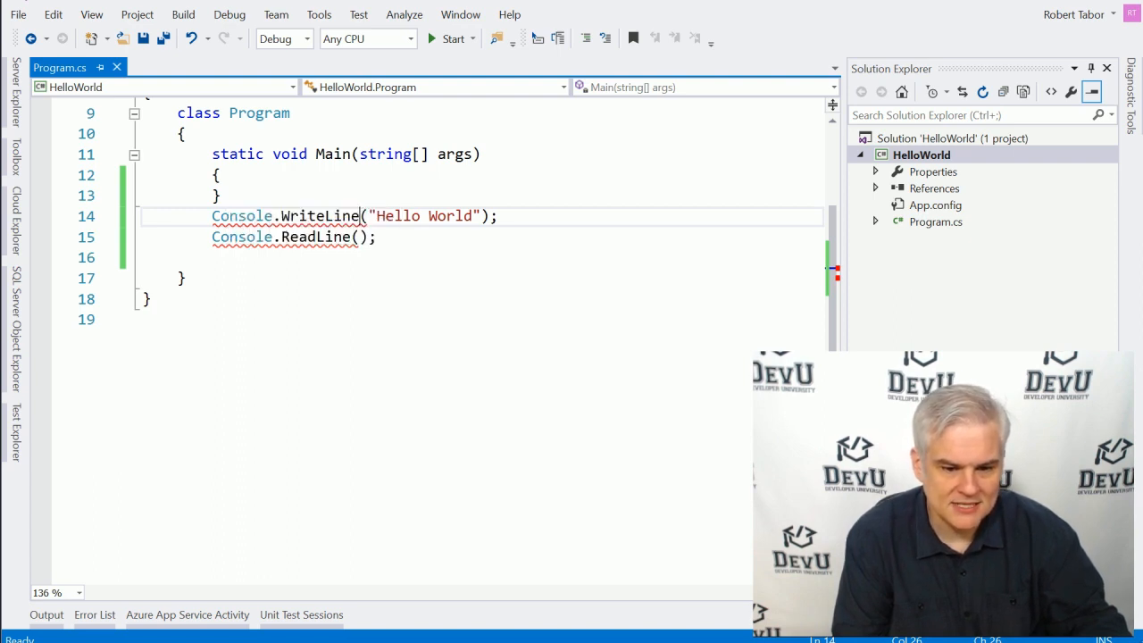
- Begin selecting the stray WriteLine and ReadLine statements below Main's brace
click(218, 175)
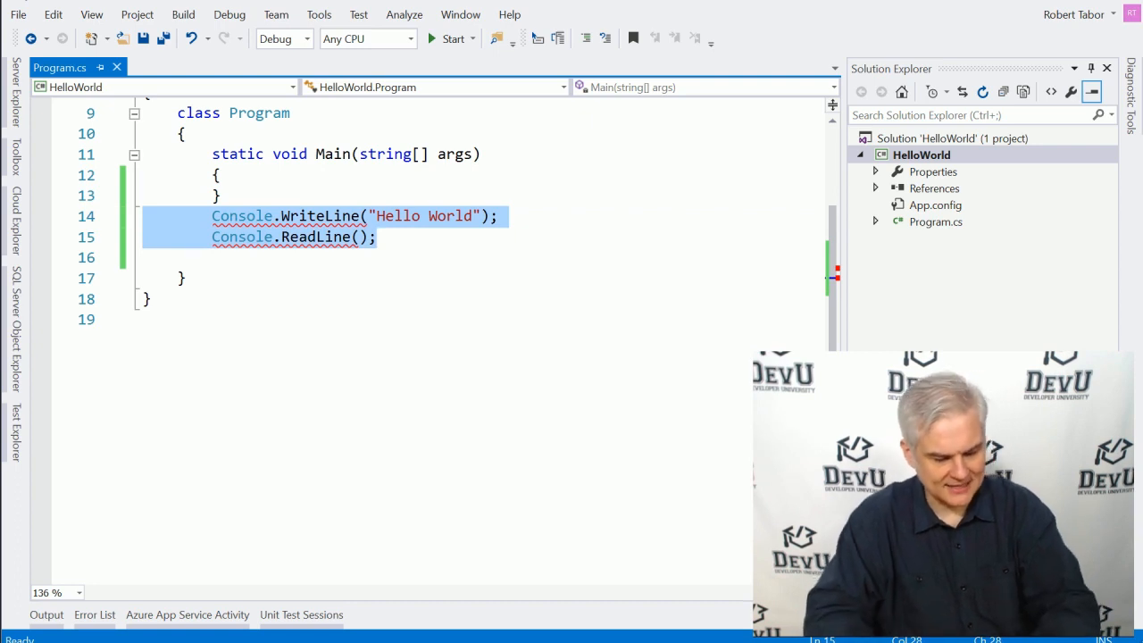
- Move the WriteLine("Hello World") statement back inside Main, then build and run
key(Delete)
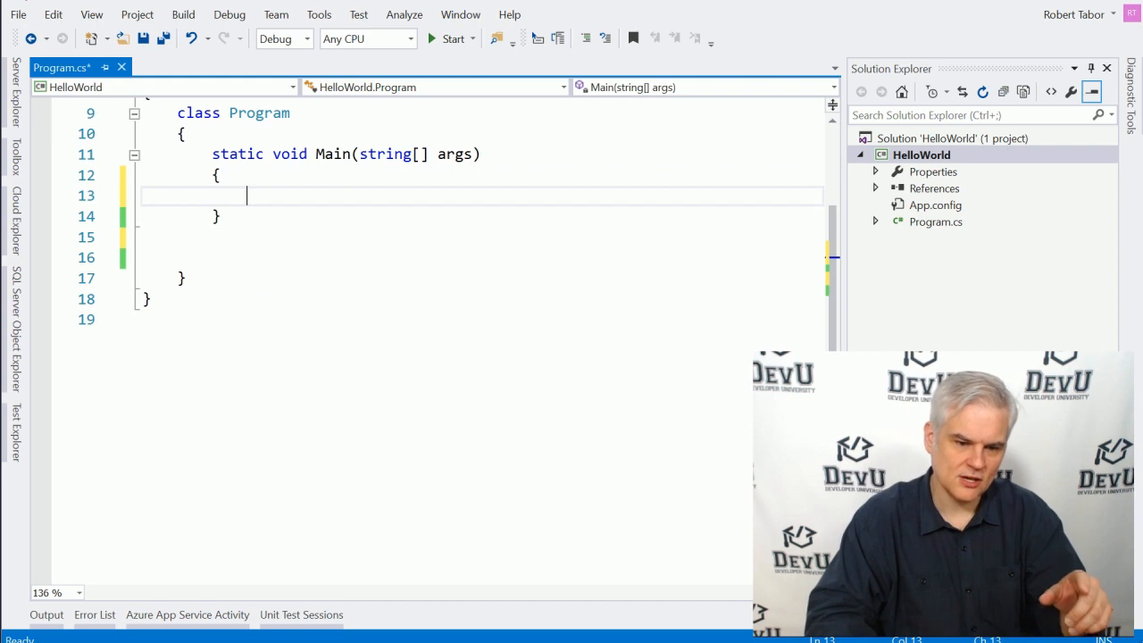
text(Console.WriteLine("Hello World");)
text(Console.ReadLine();)
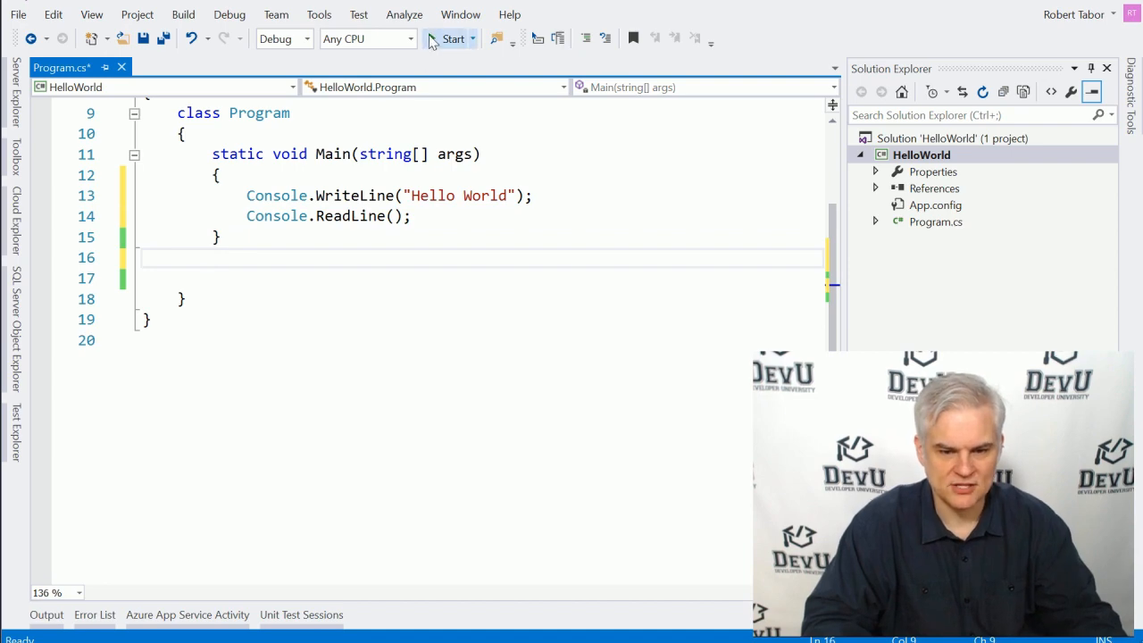
click(452, 38)
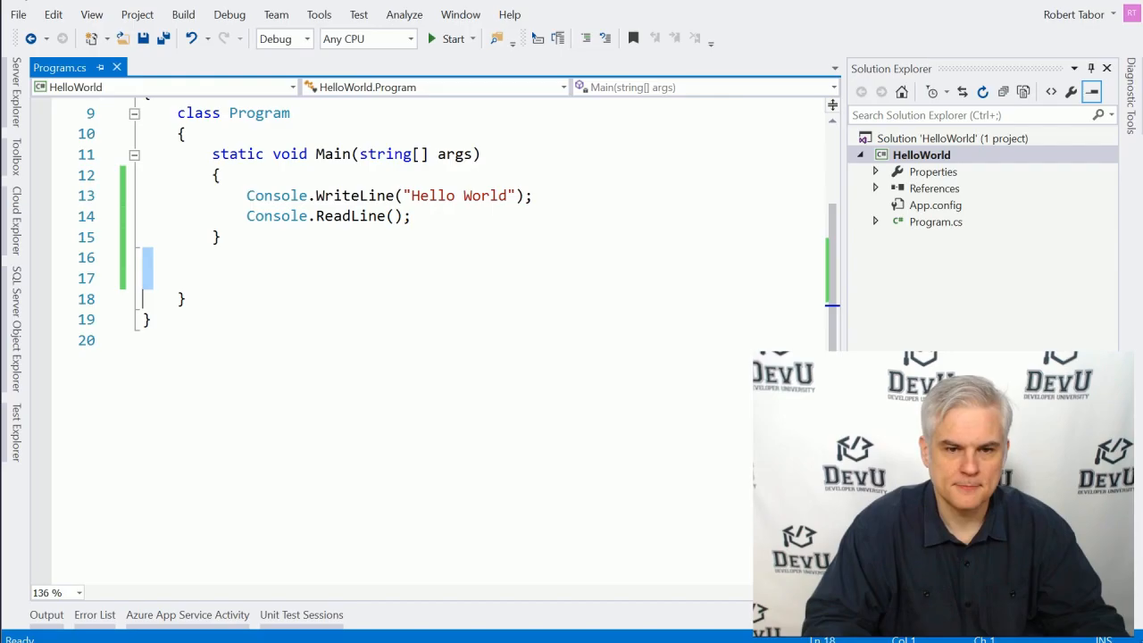
- Attempt a run, decline the last successful build, and open the missing-semicolon error
click(451, 38)
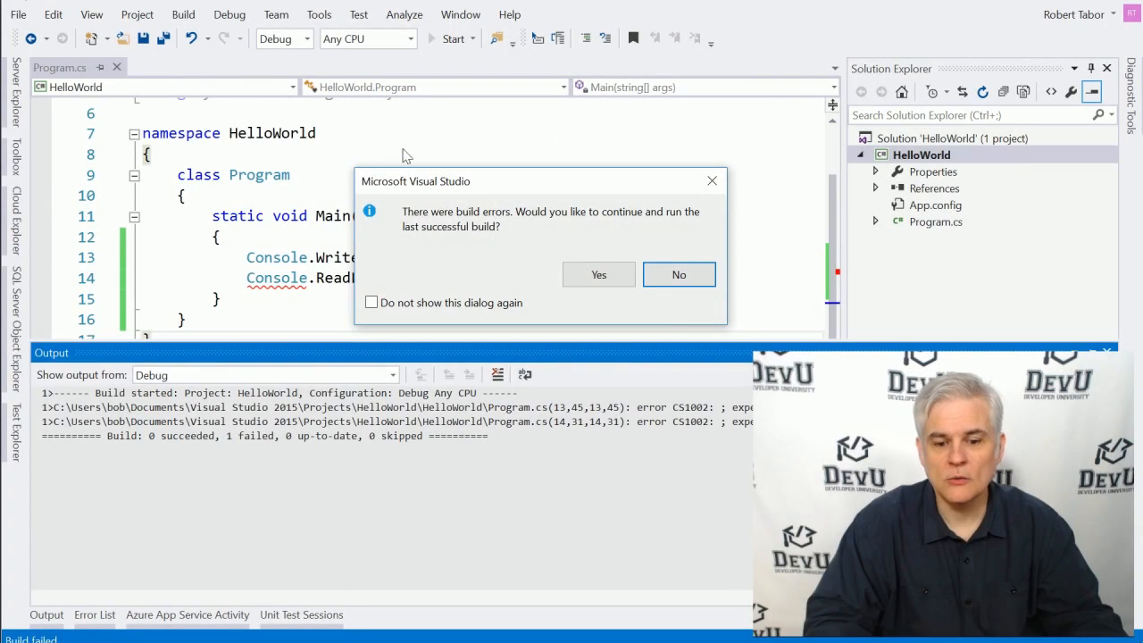
mouse_move(451, 200)
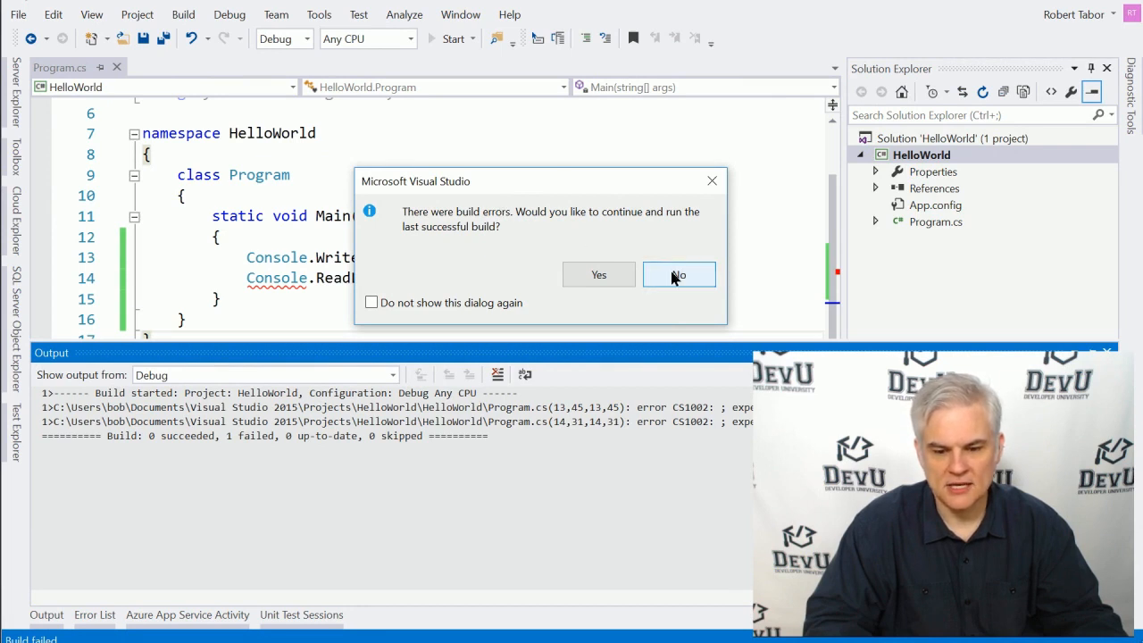
click(678, 274)
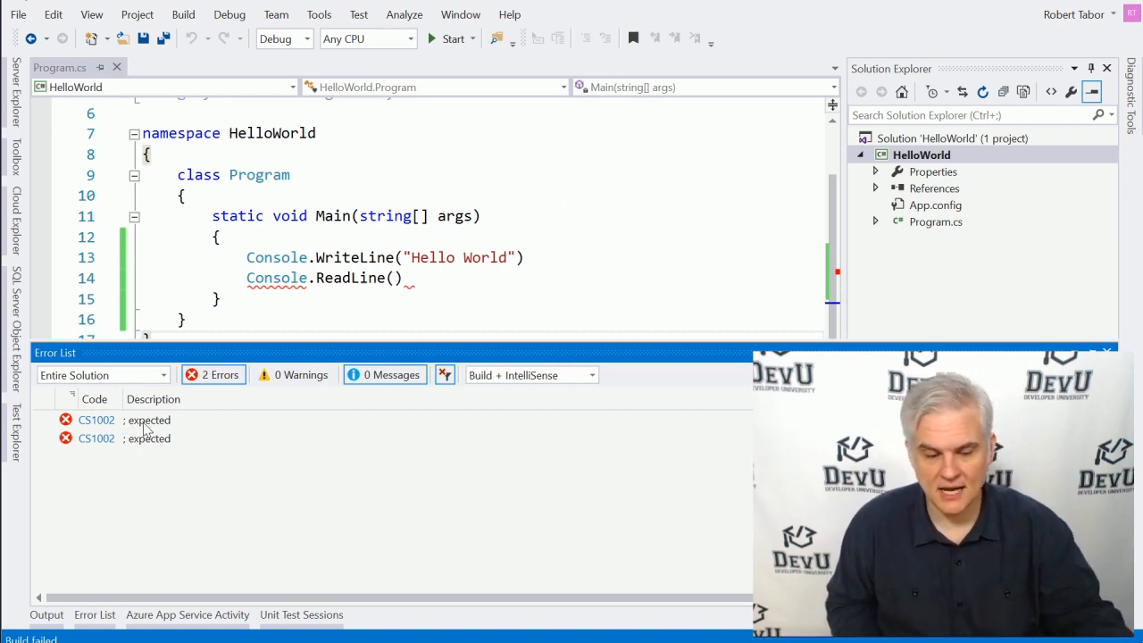
click(96, 420)
text(;)
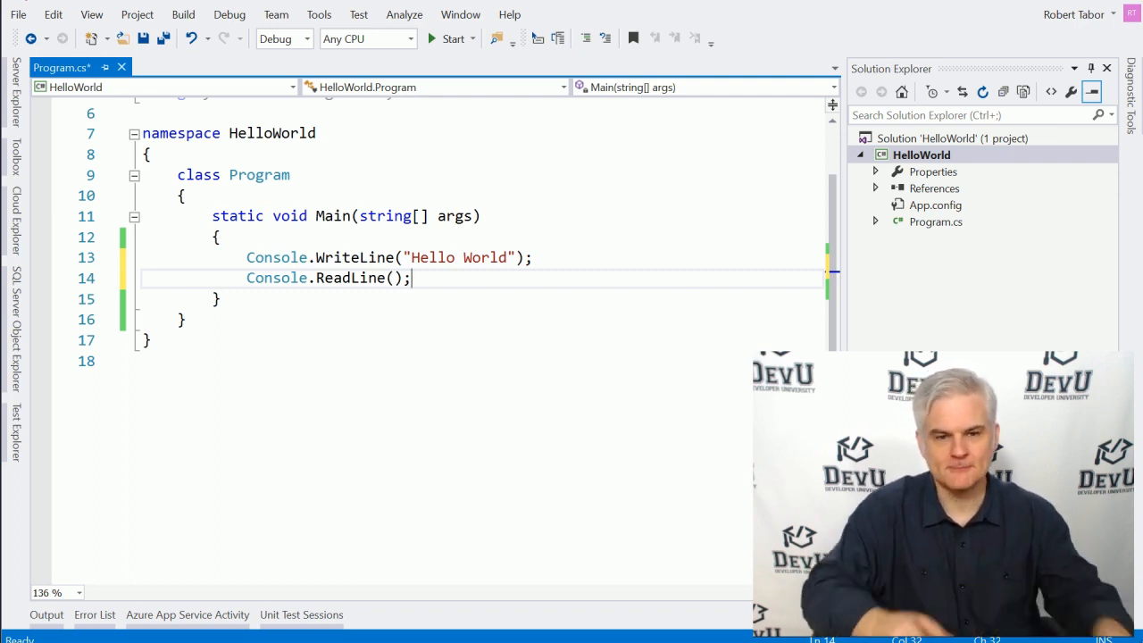
- Retry the build, decline the old build, and retype the quotes around Hello World
click(452, 38)
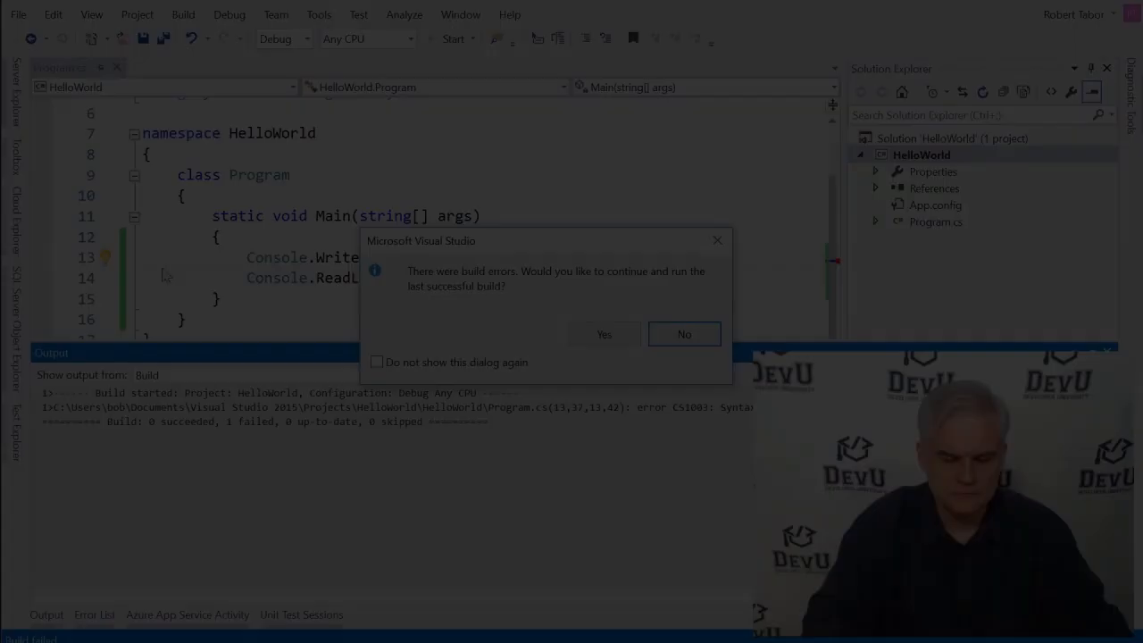
click(683, 334)
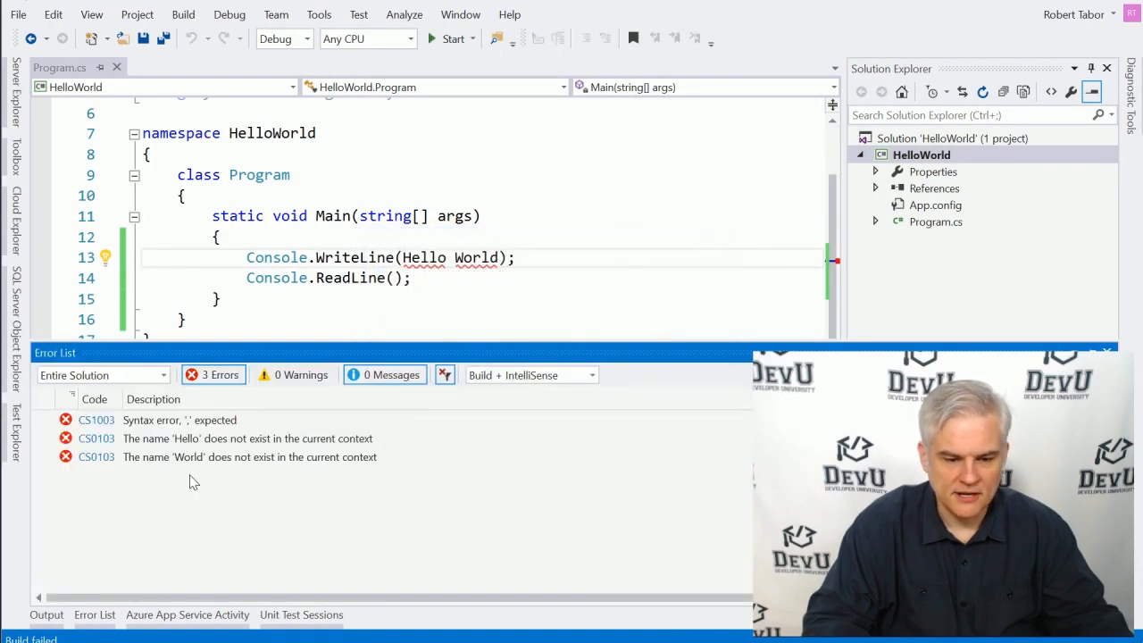
mouse_move(156, 429)
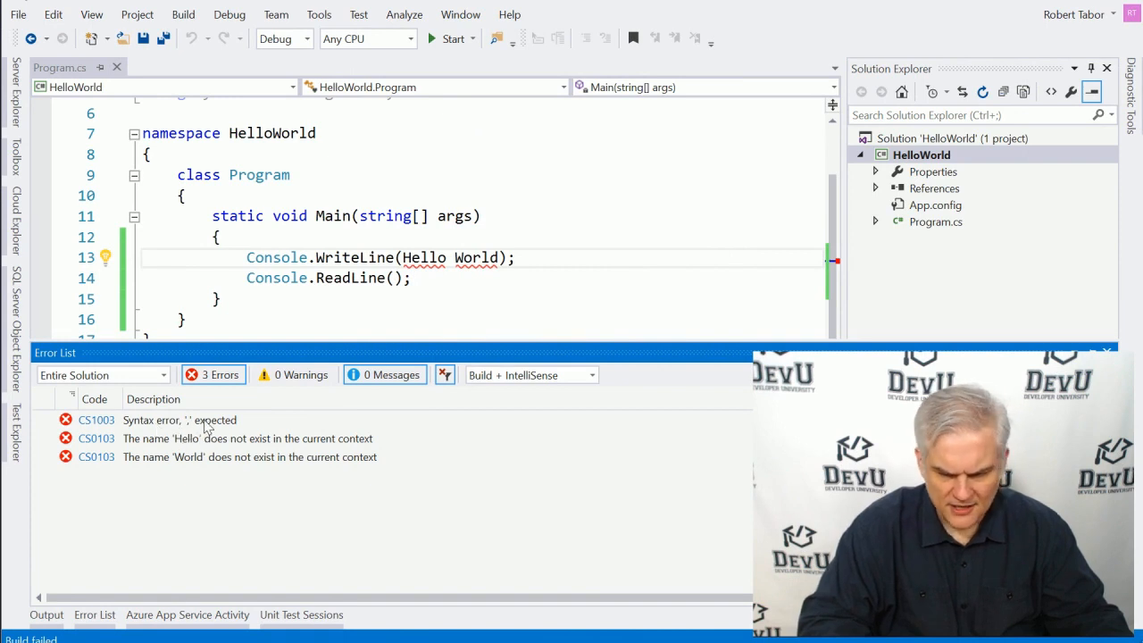
mouse_move(178, 449)
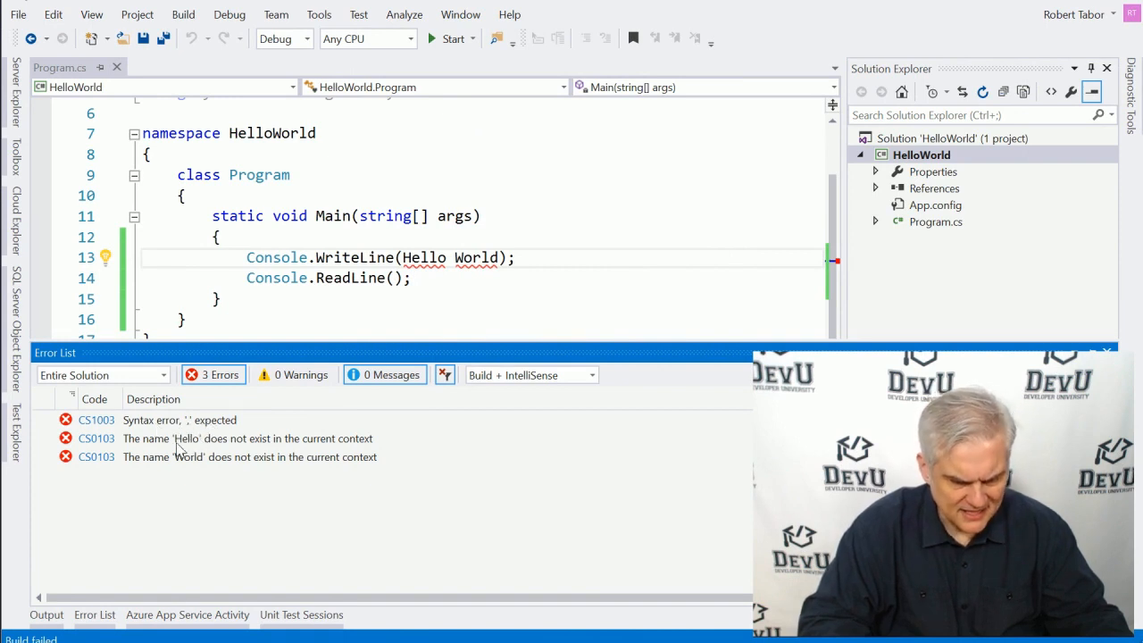
mouse_move(183, 469)
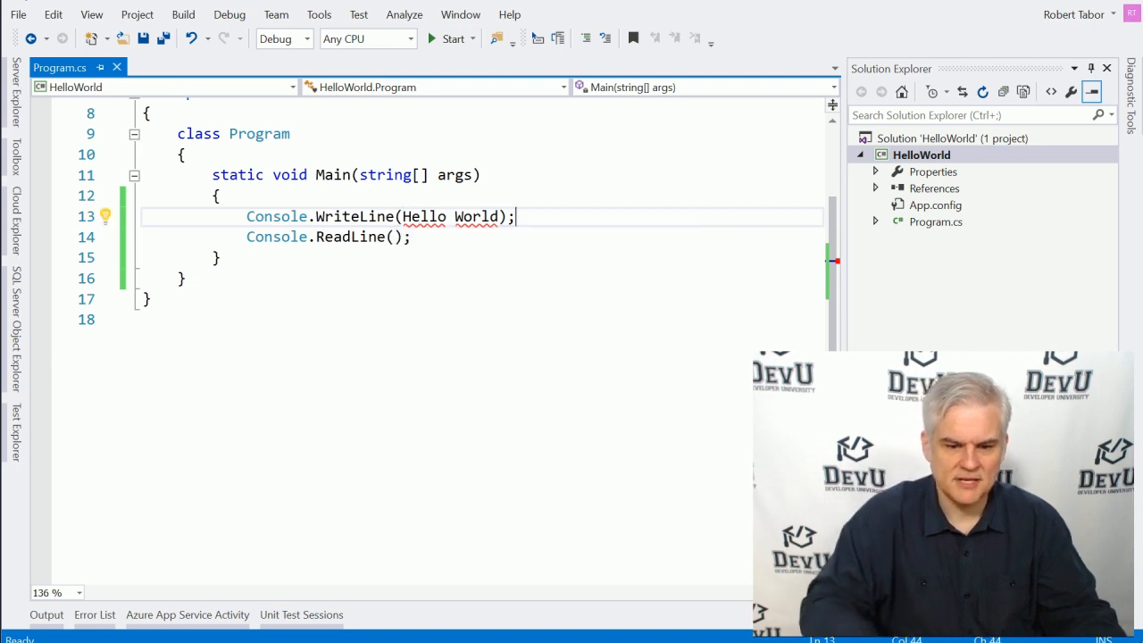
text(()
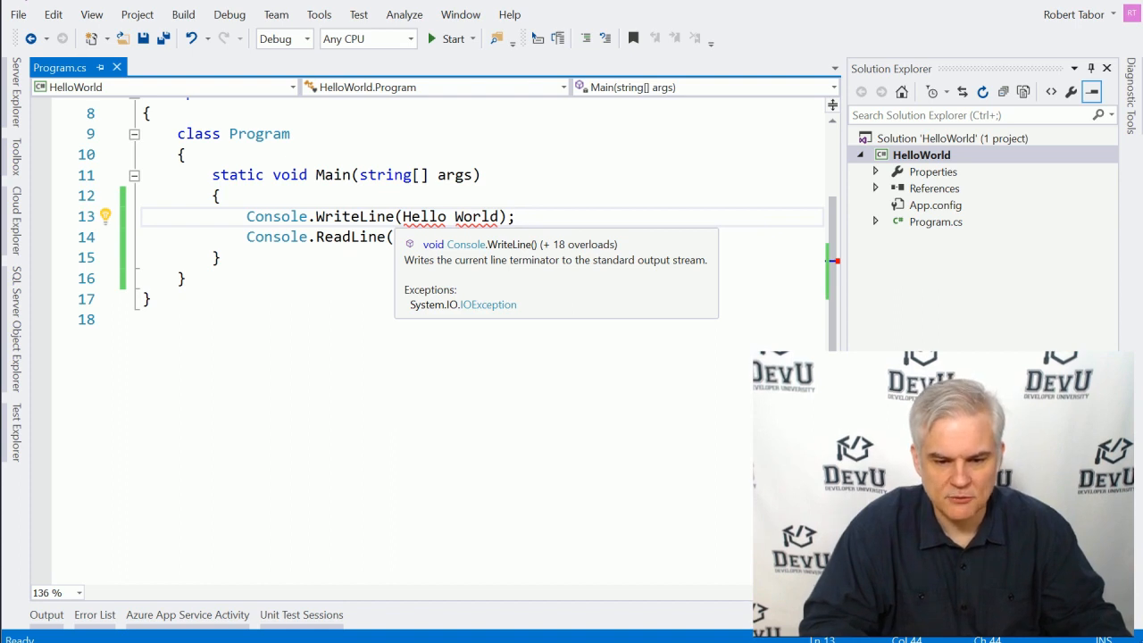
text(")
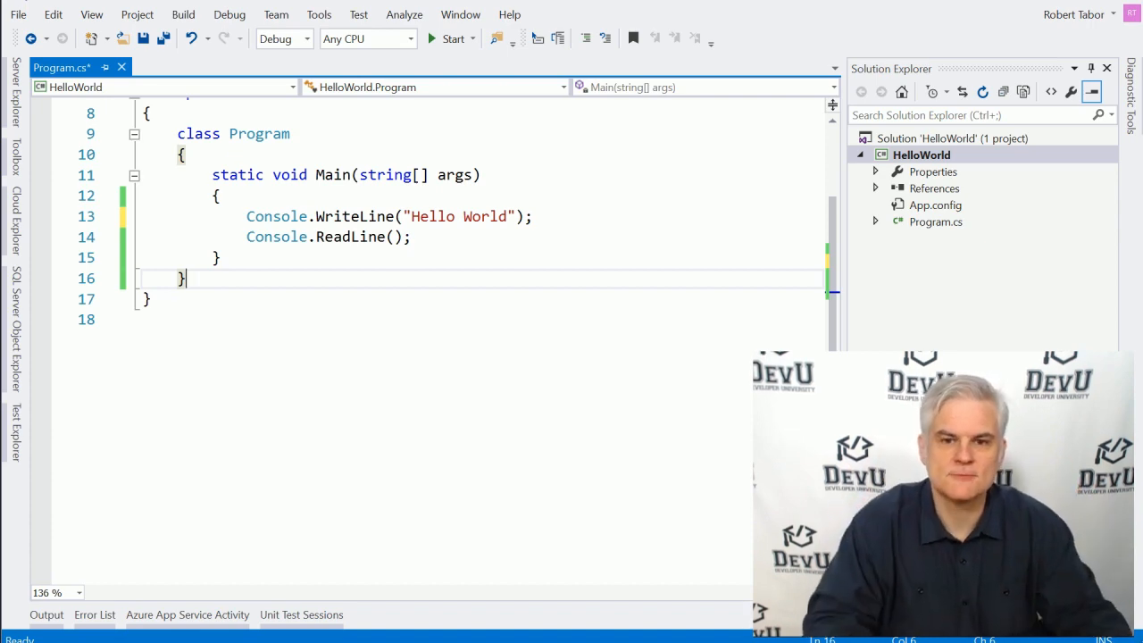
- Rebuild, decline the old build, and jump to the CS0117 readline error
click(453, 38)
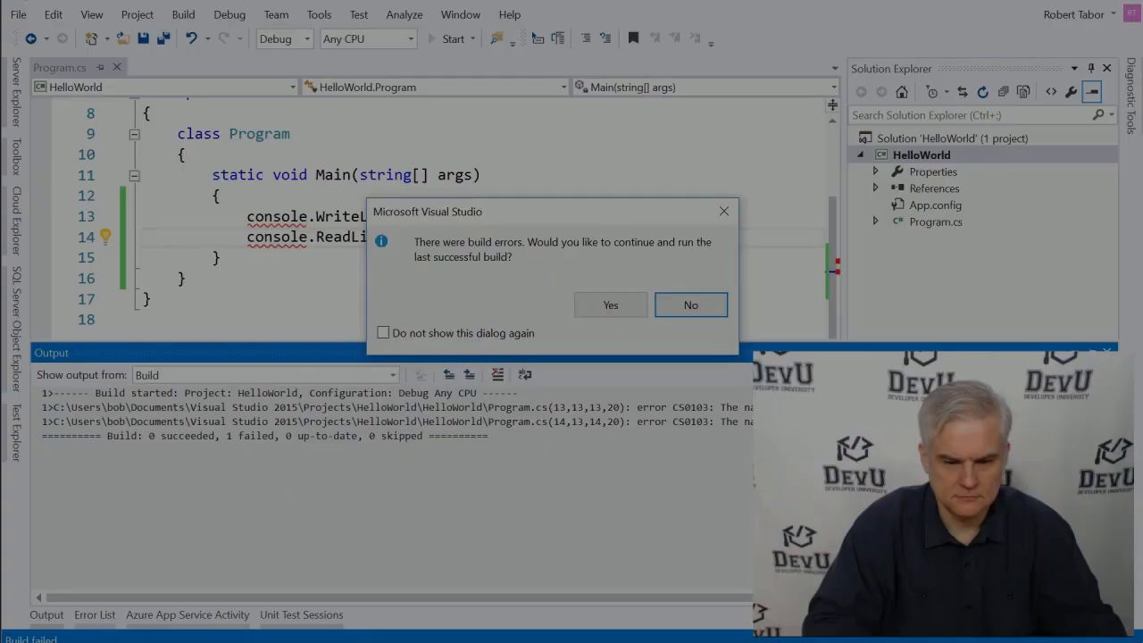
click(690, 304)
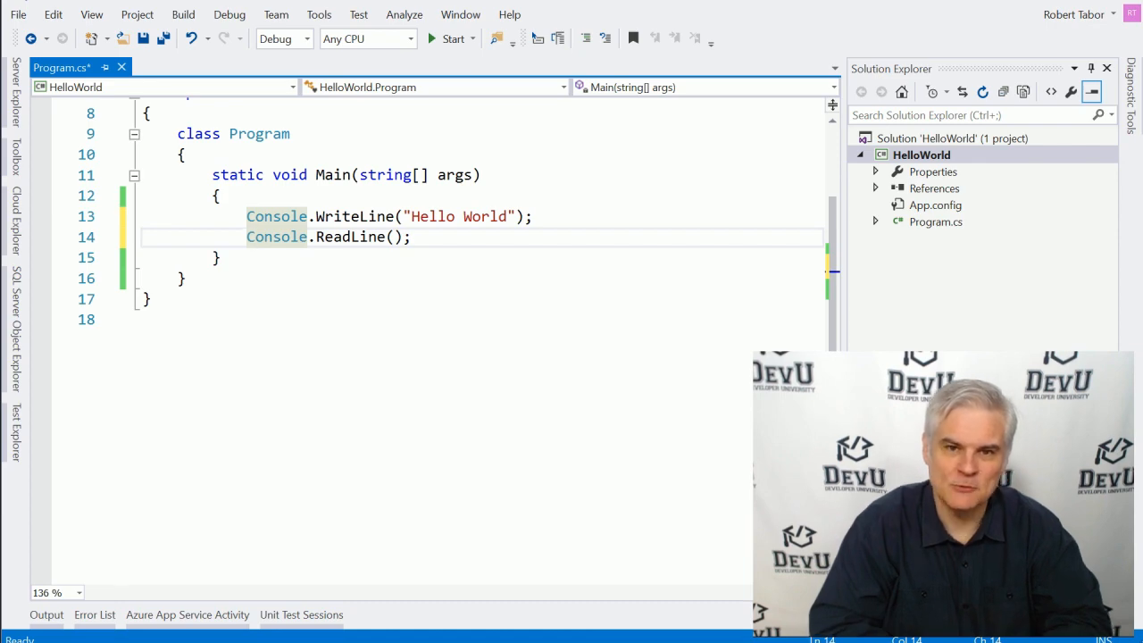
mouse_move(276, 235)
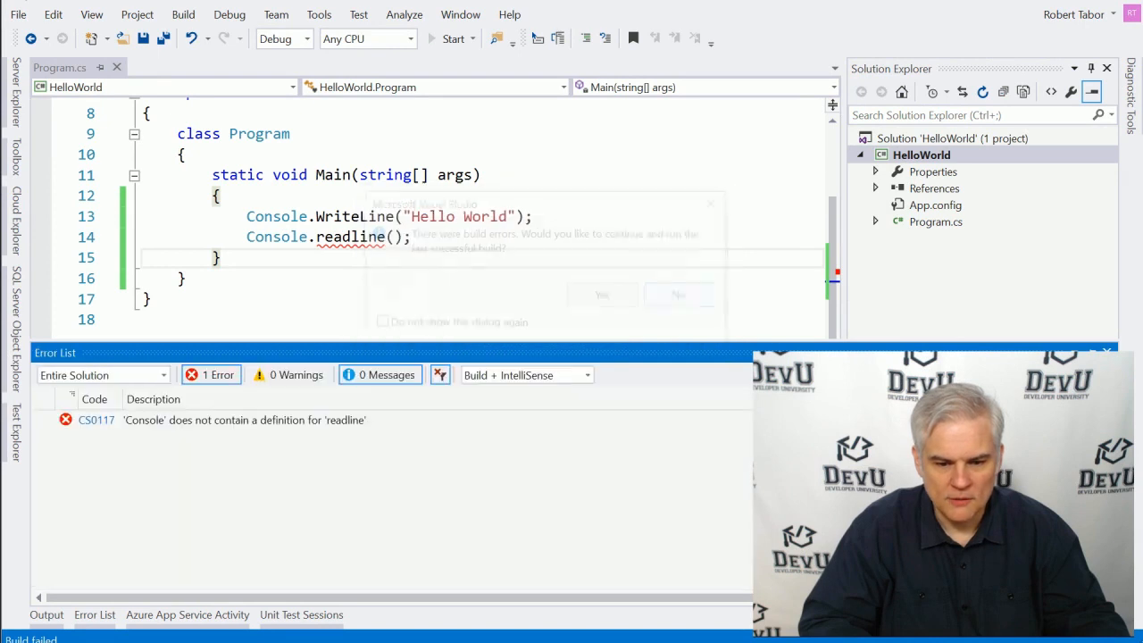
click(678, 294)
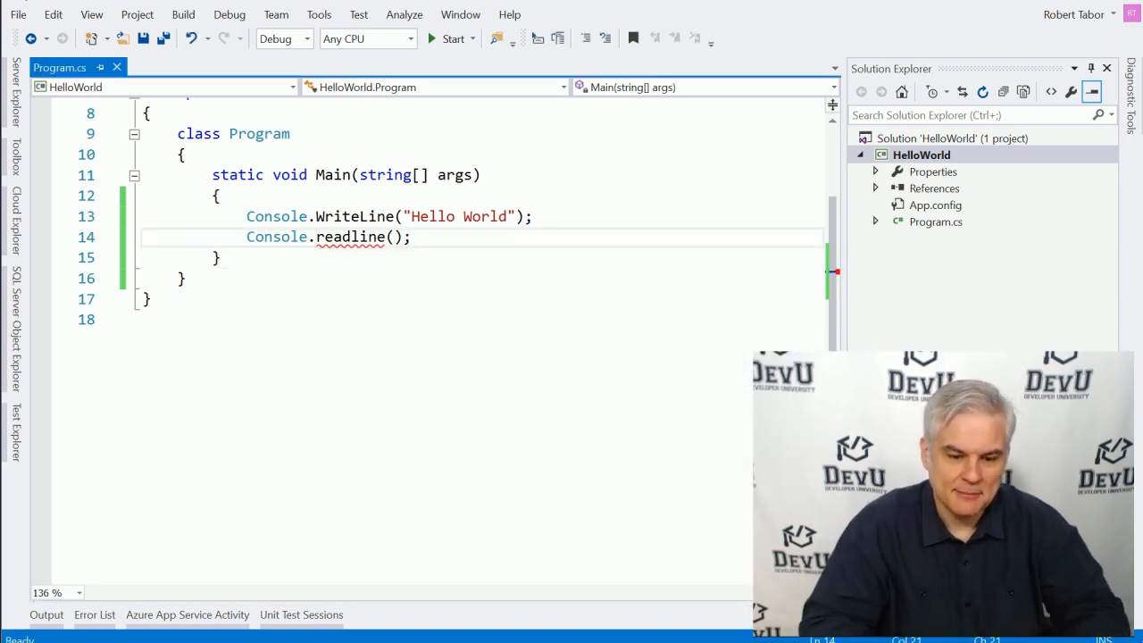
- Capitalize readline to ReadLine on line 14
text(R)
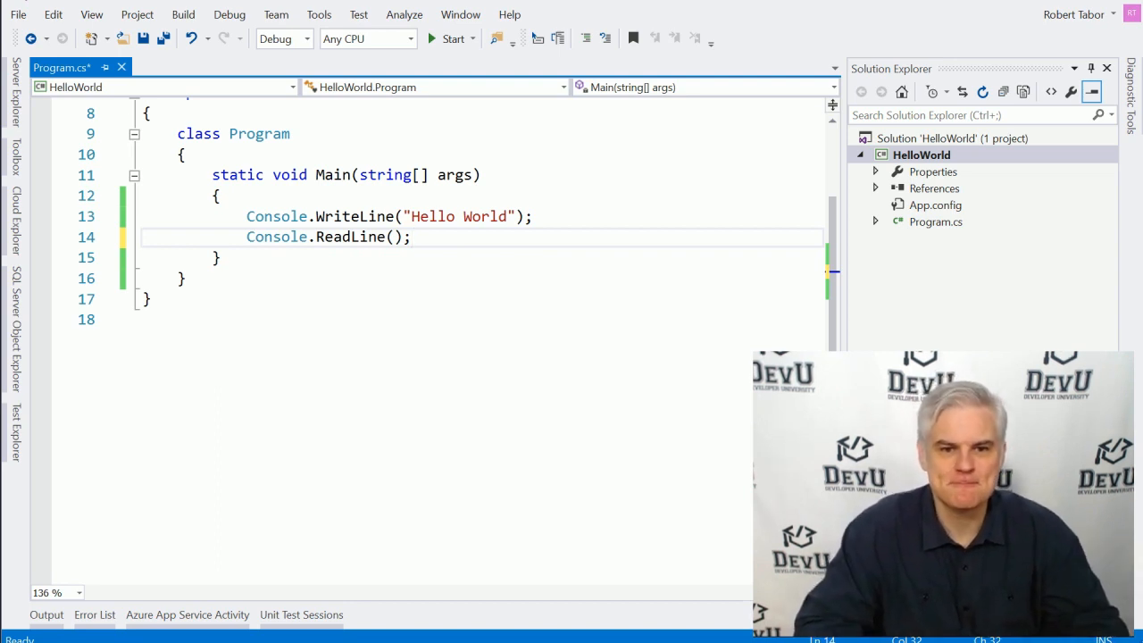
click(410, 237)
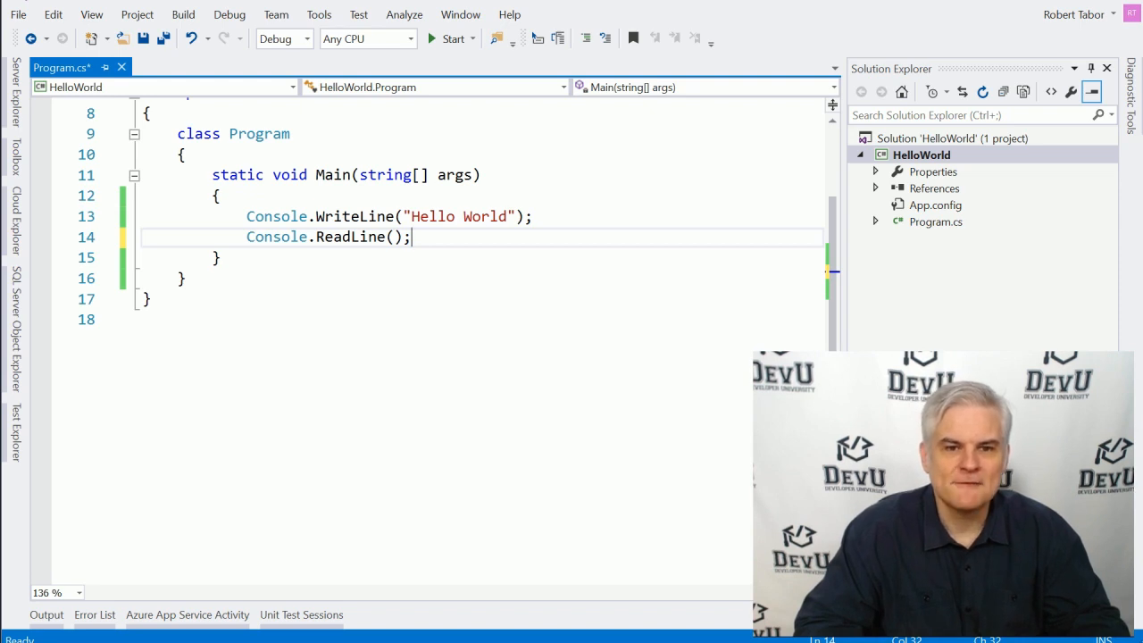